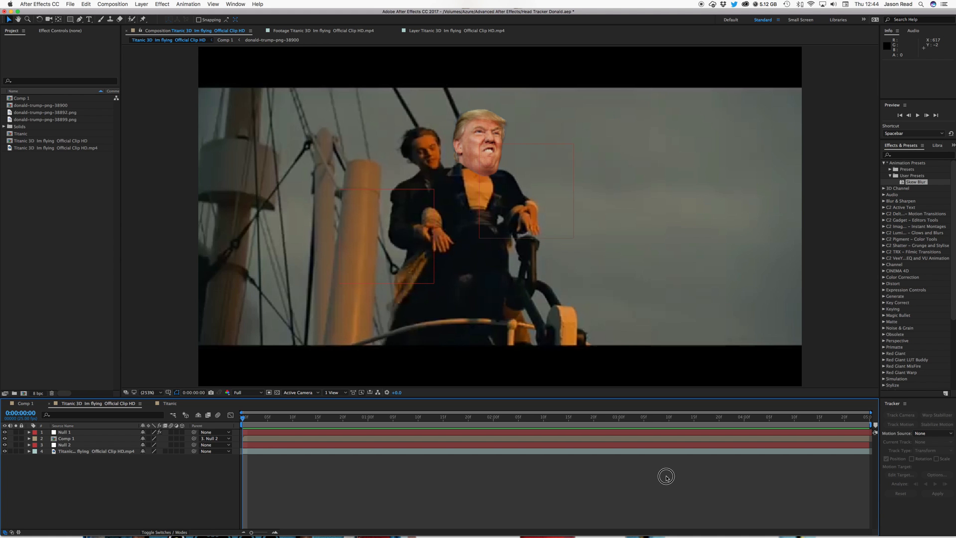
Set a hold keyframe at 0:00:01:03 by toggling the Checkbox on then off
key("space")
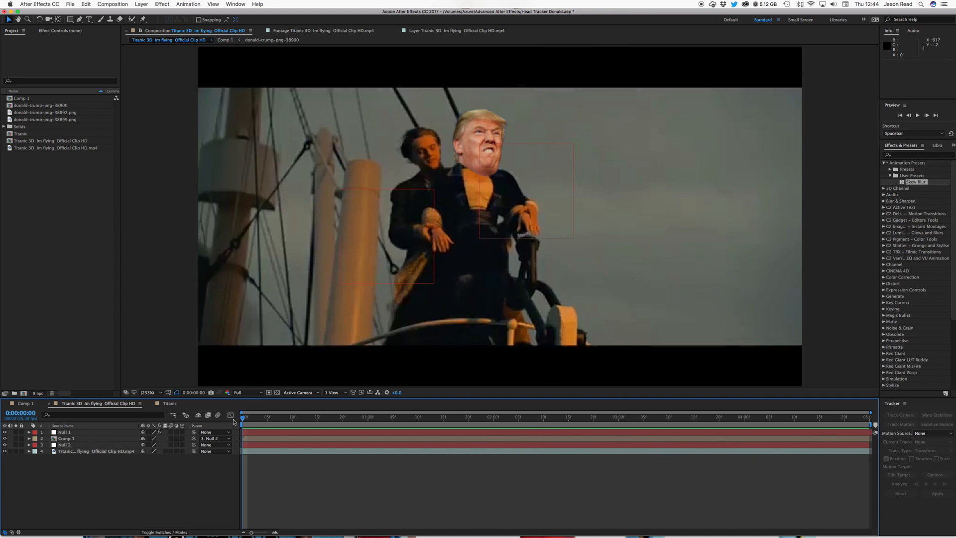
mouse_move(231, 415)
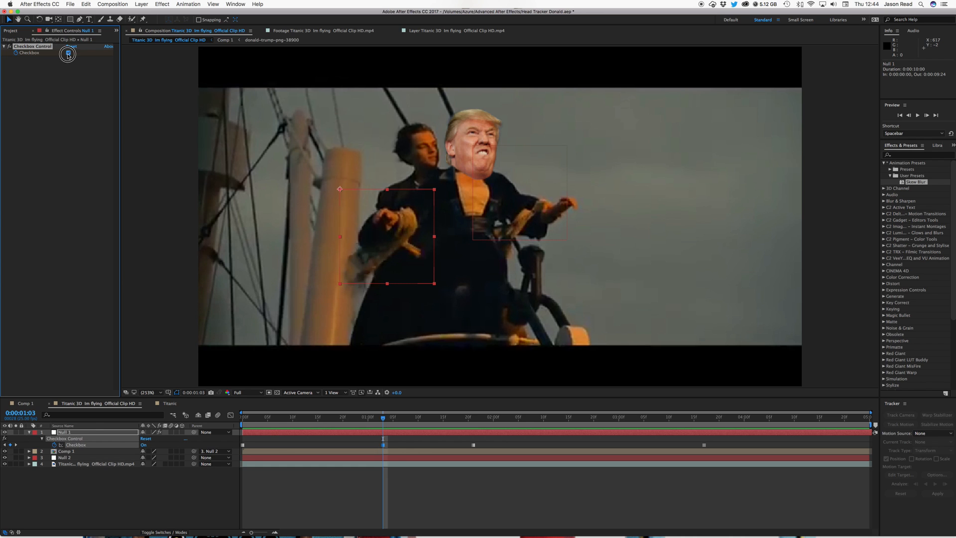
left_click(68, 54)
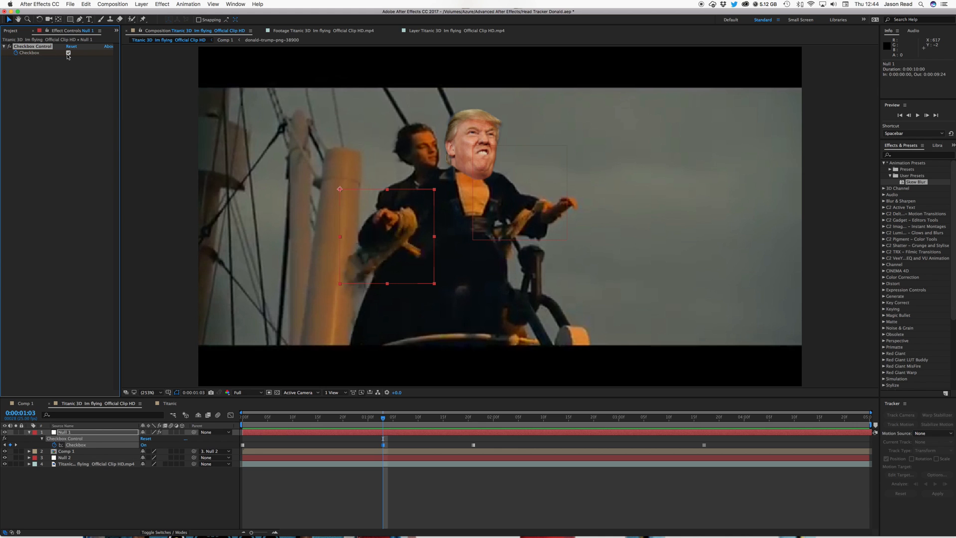
left_click(68, 52)
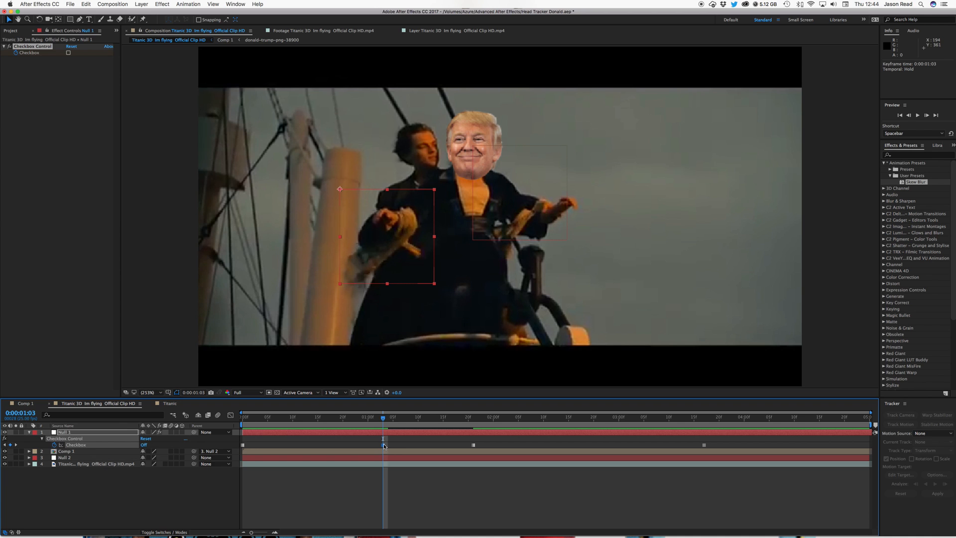
Create a new empty composition named 'Head'
left_click(68, 52)
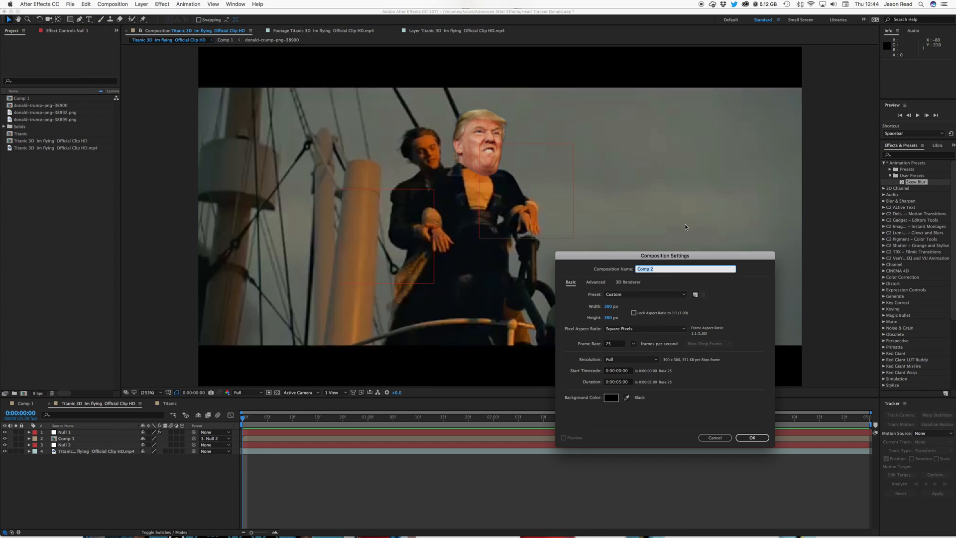
mouse_move(672, 283)
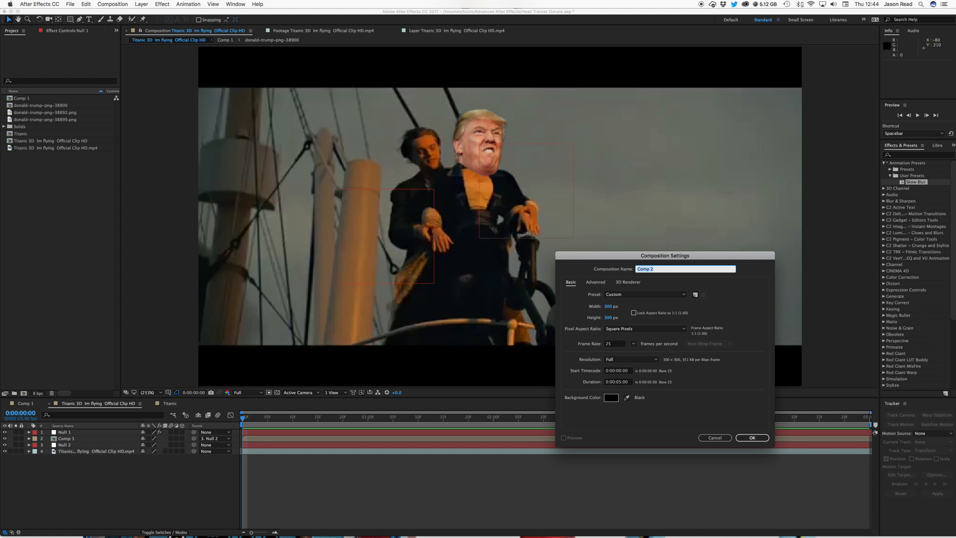
type("Head")
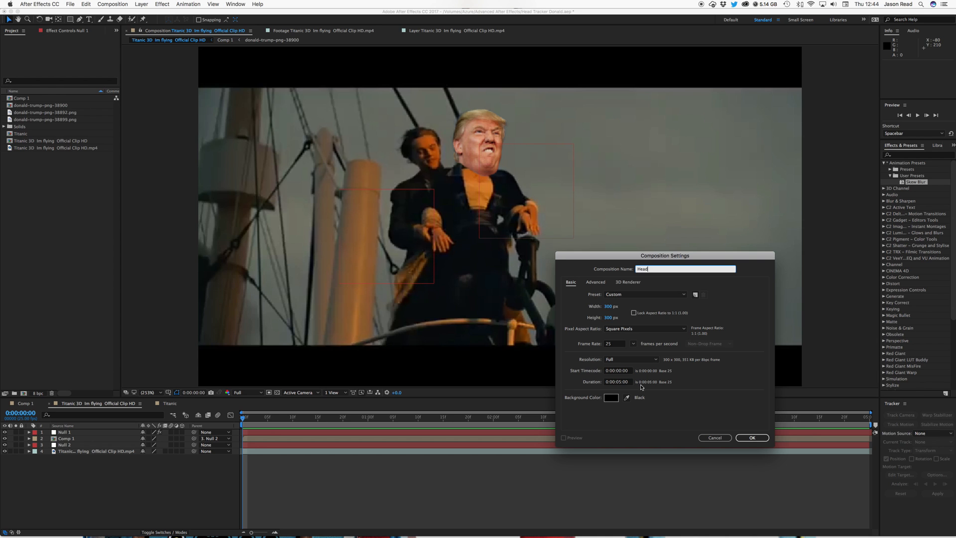
left_click(752, 437)
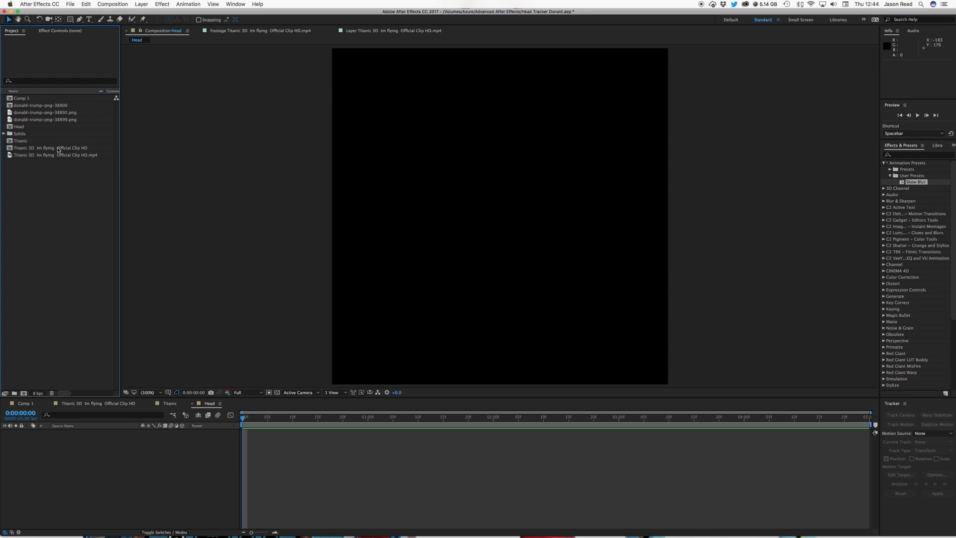
Fit the angry-face image into Head, then shift, resize and rotate it upright
left_click(44, 112)
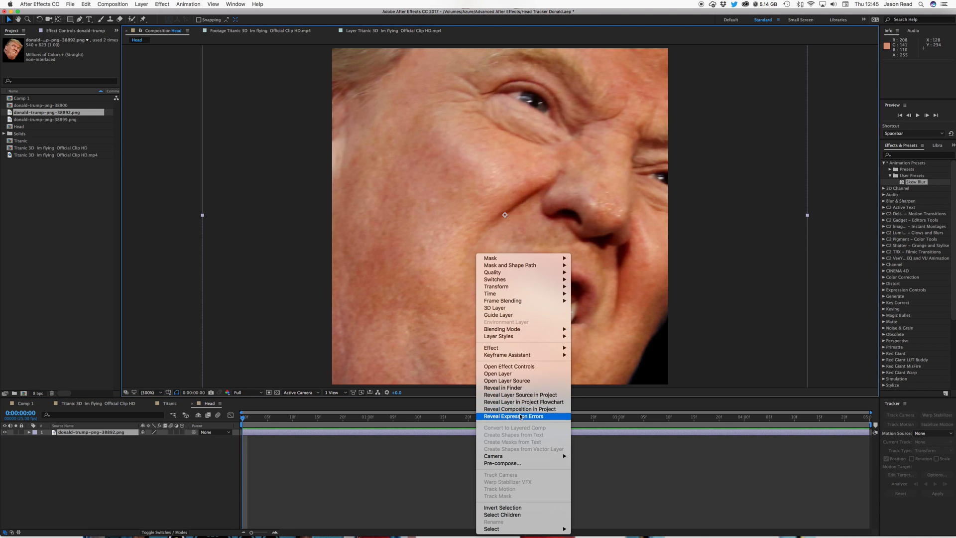
mouse_move(496, 286)
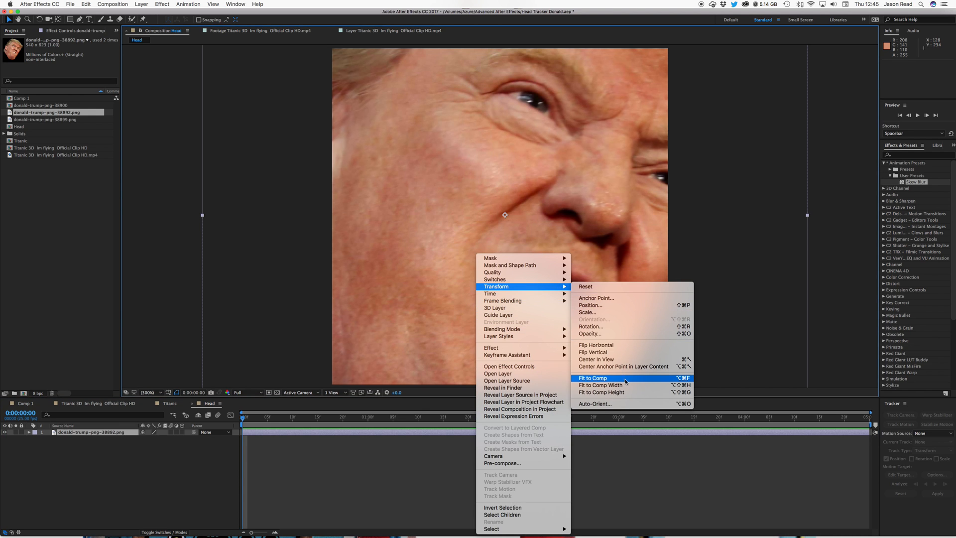
left_click(591, 377)
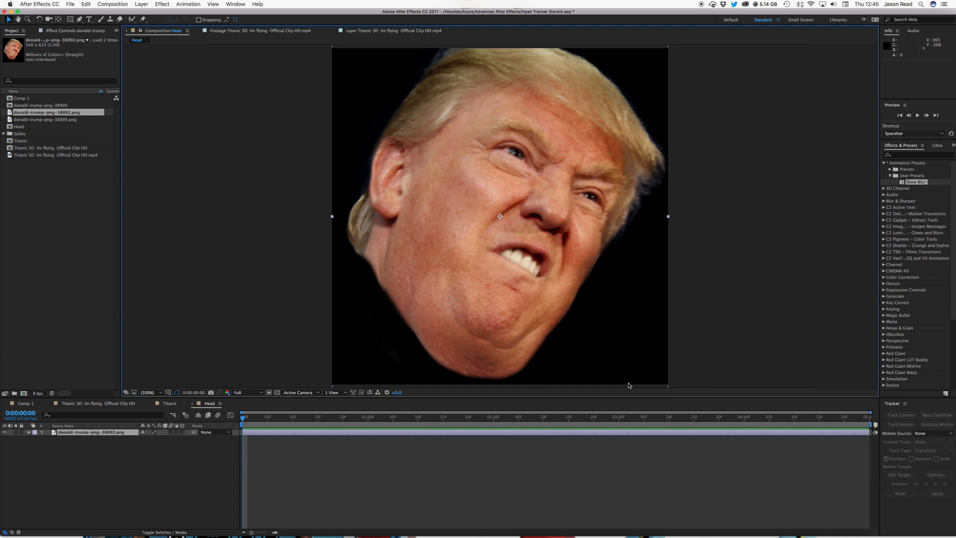
mouse_move(671, 385)
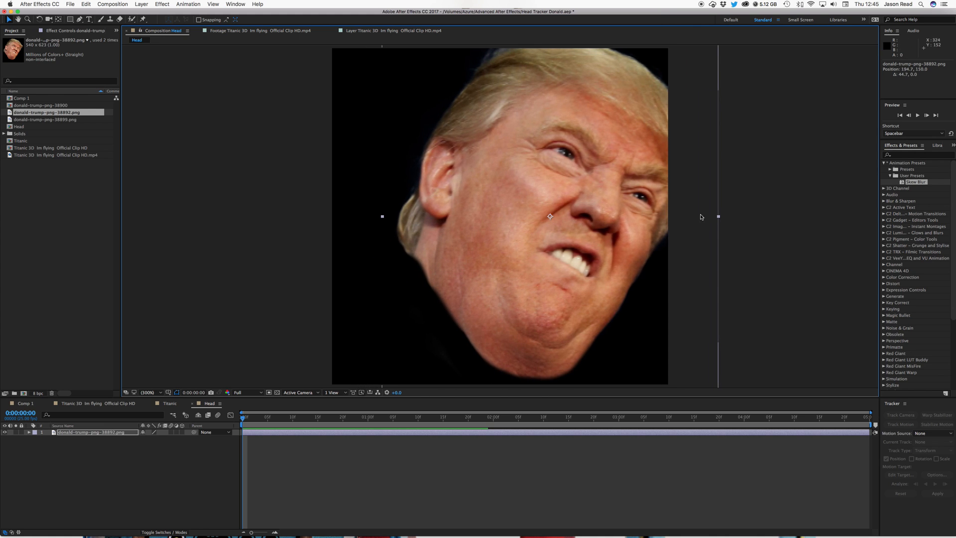
left_click_drag(718, 217, 693, 217)
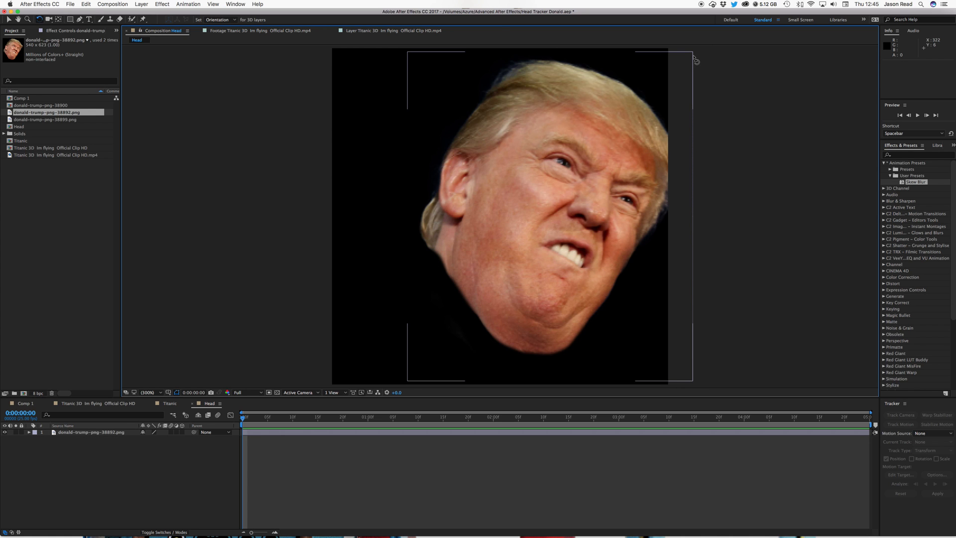
left_click_drag(695, 58, 604, 38)
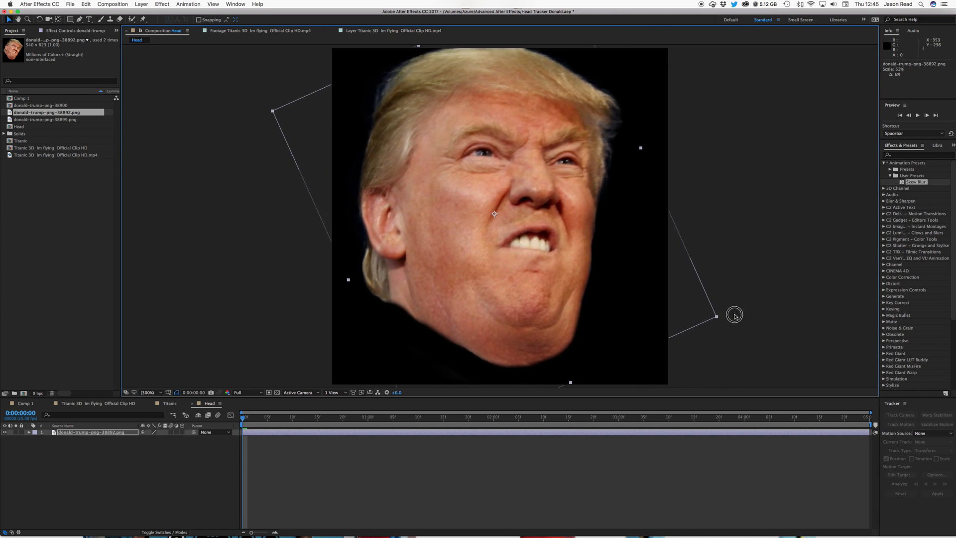
left_click_drag(717, 316, 625, 303)
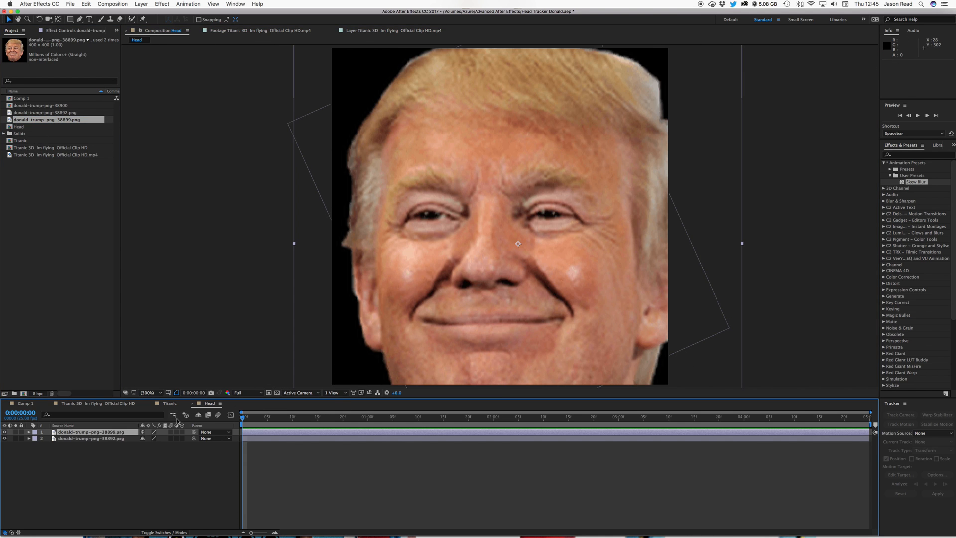
Shrink the smiling-face image to fit Head and open the Titanic composition
left_click_drag(294, 244, 299, 245)
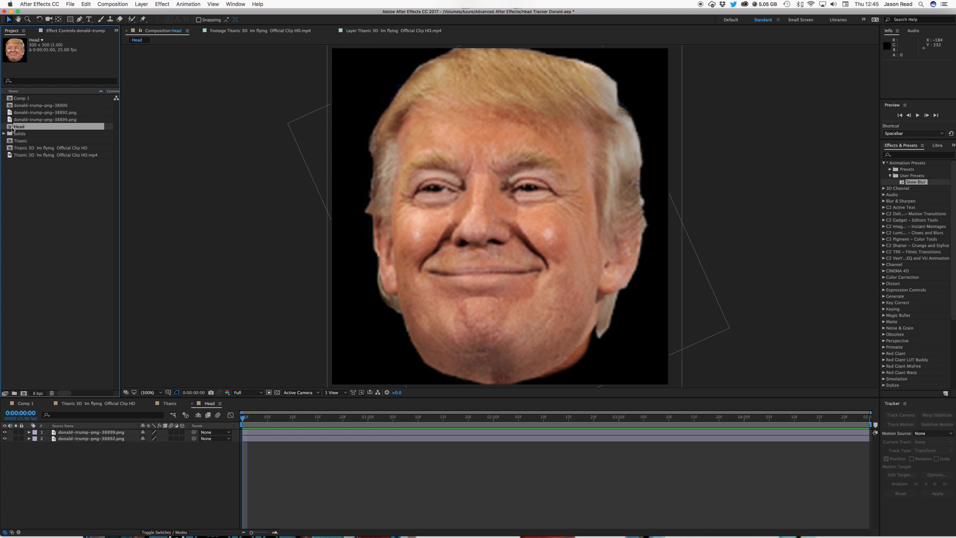
double_click(21, 141)
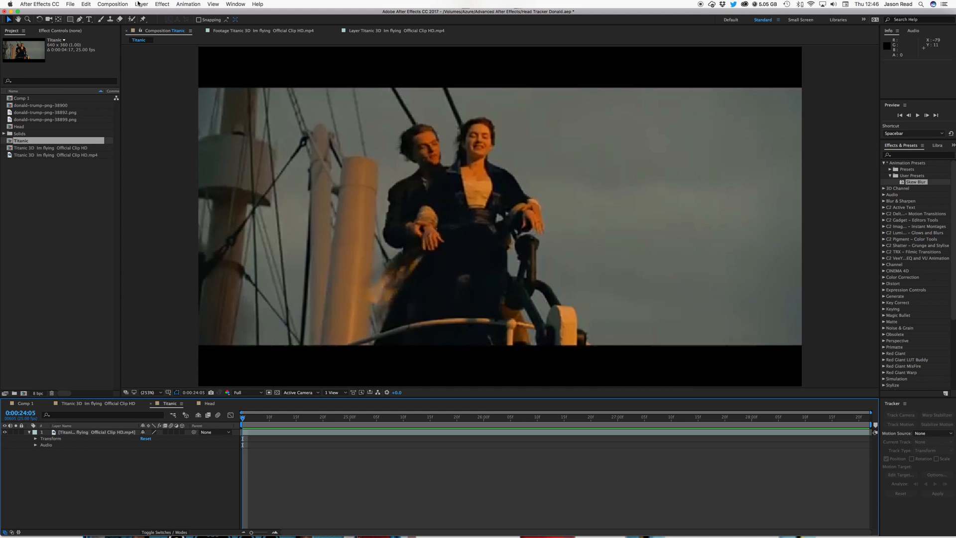
Add two null layers to Titanic named Head Controller and Tracking Controller
left_click(140, 4)
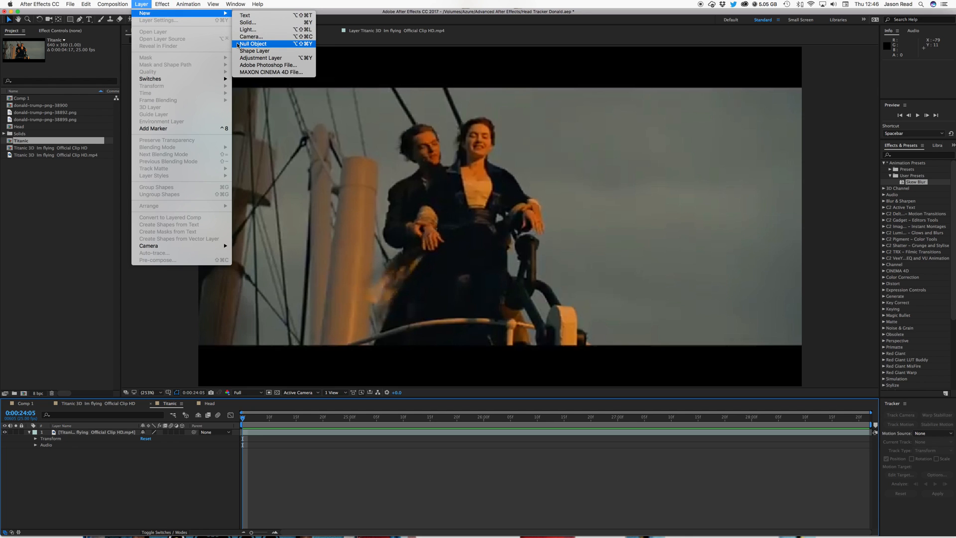
left_click(253, 44)
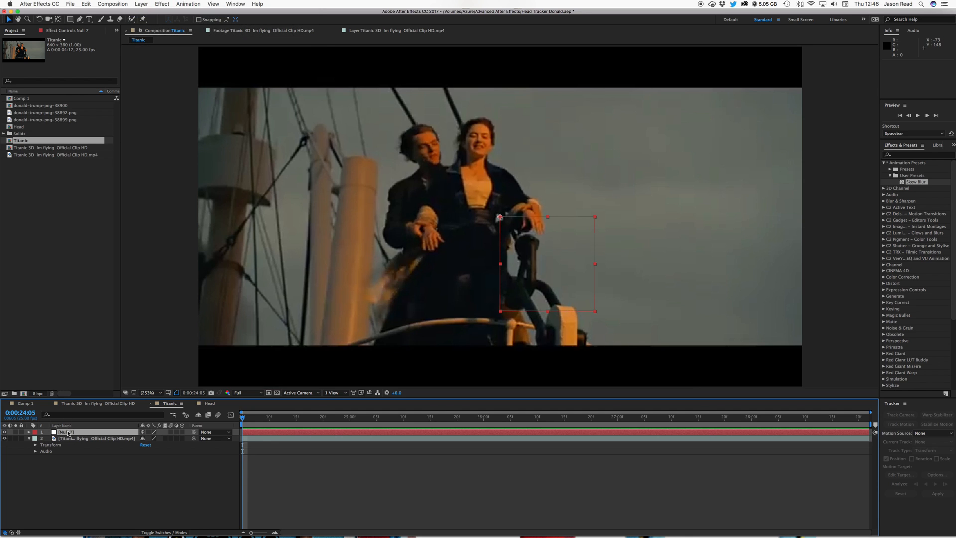
double_click(65, 432)
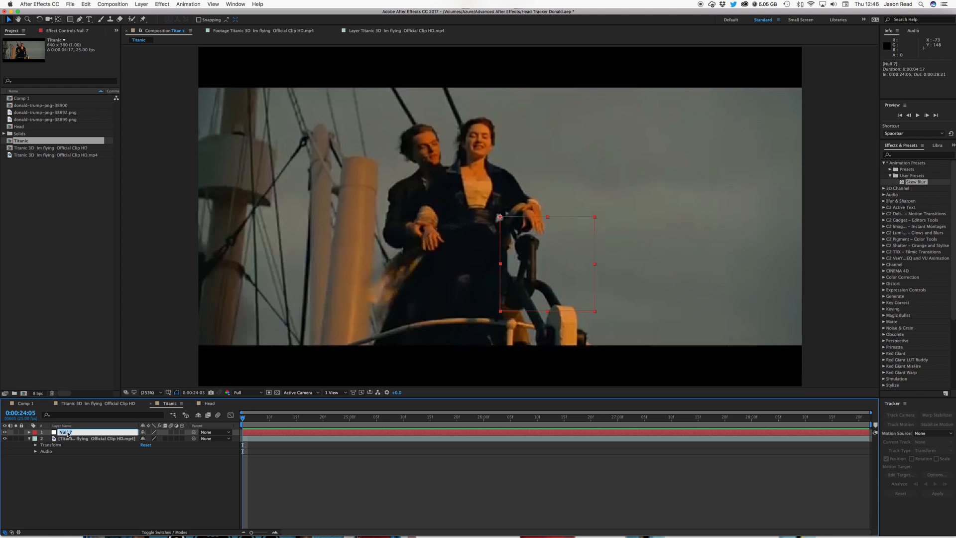
type("Head Controller")
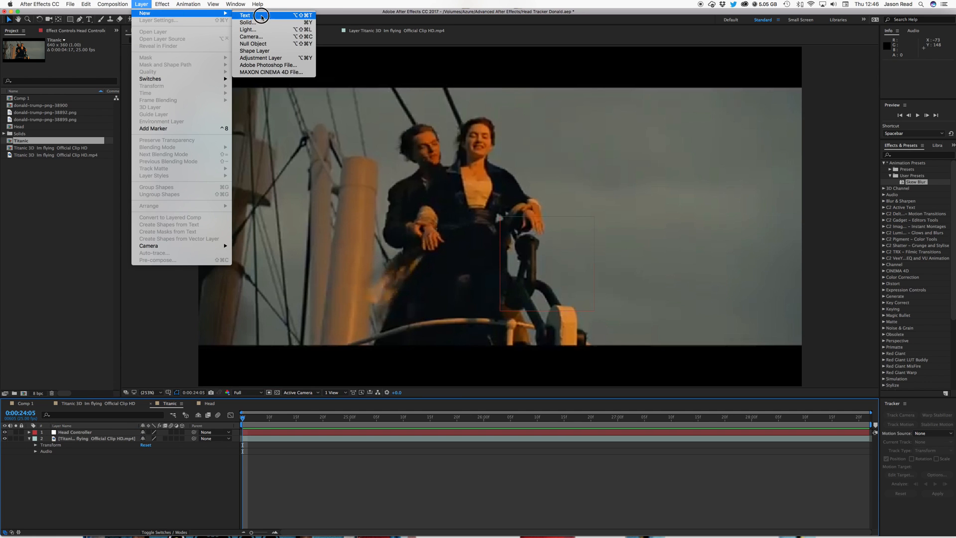
left_click(252, 43)
type("Tacking Controller")
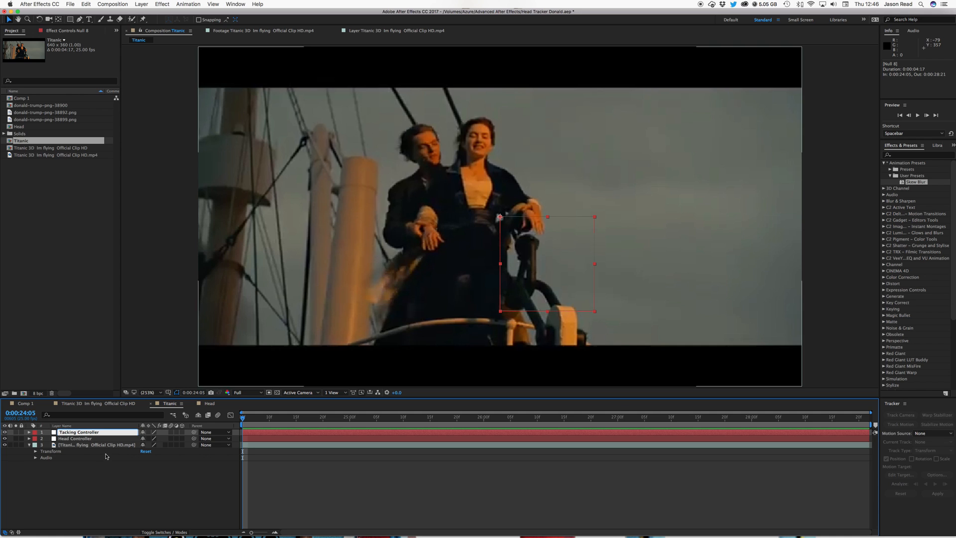
left_click(76, 438)
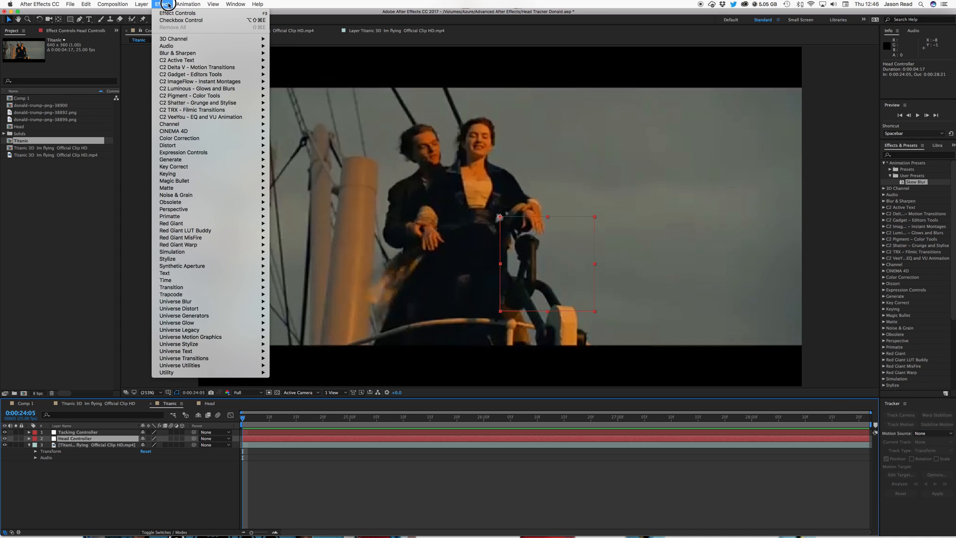
mouse_move(180, 20)
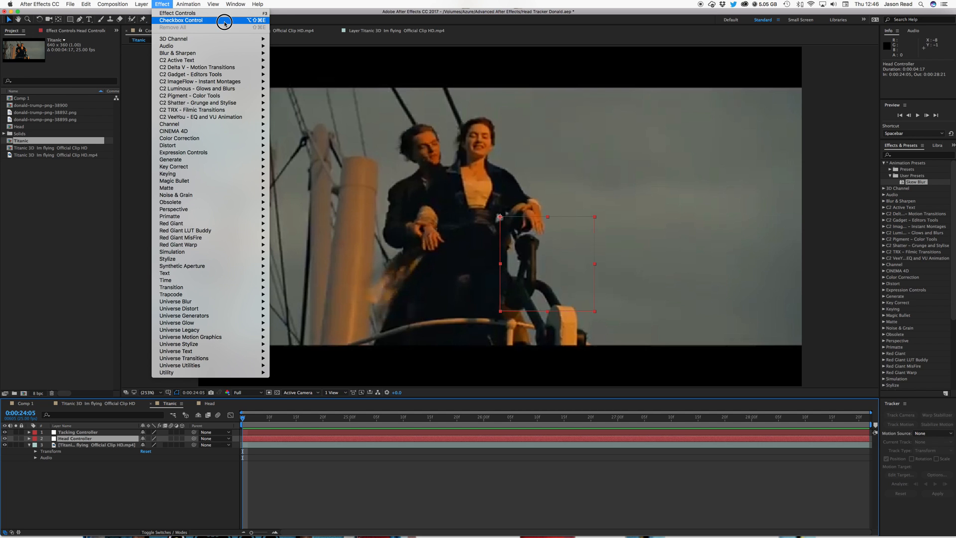
Apply Expression Controls > Checkbox Control to the Head Controller null
left_click(180, 20)
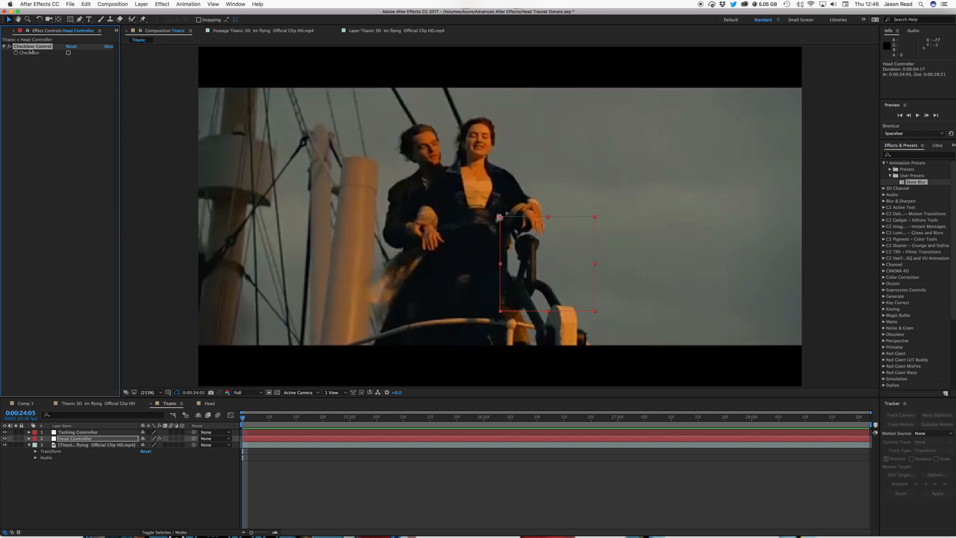
mouse_move(28, 30)
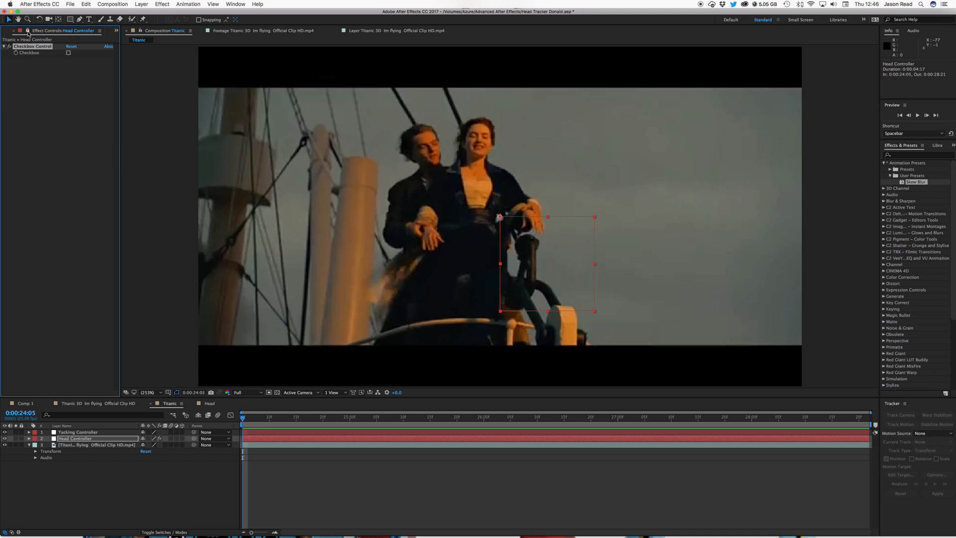
mouse_move(28, 30)
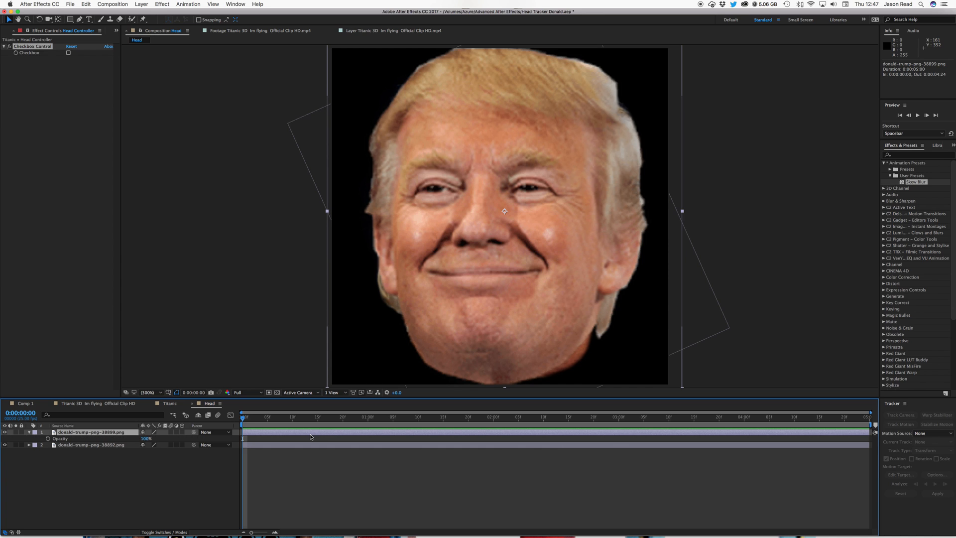
mouse_move(506, 259)
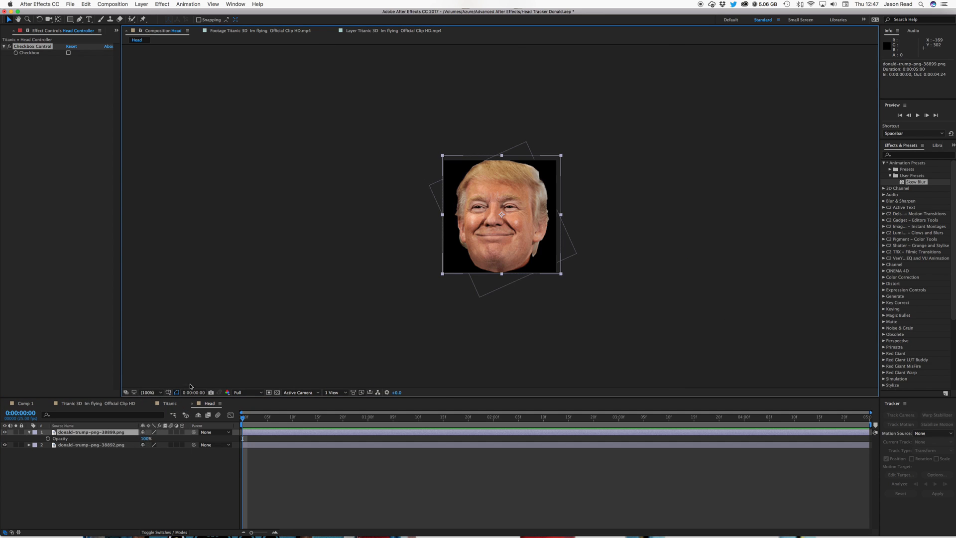
mouse_move(560, 276)
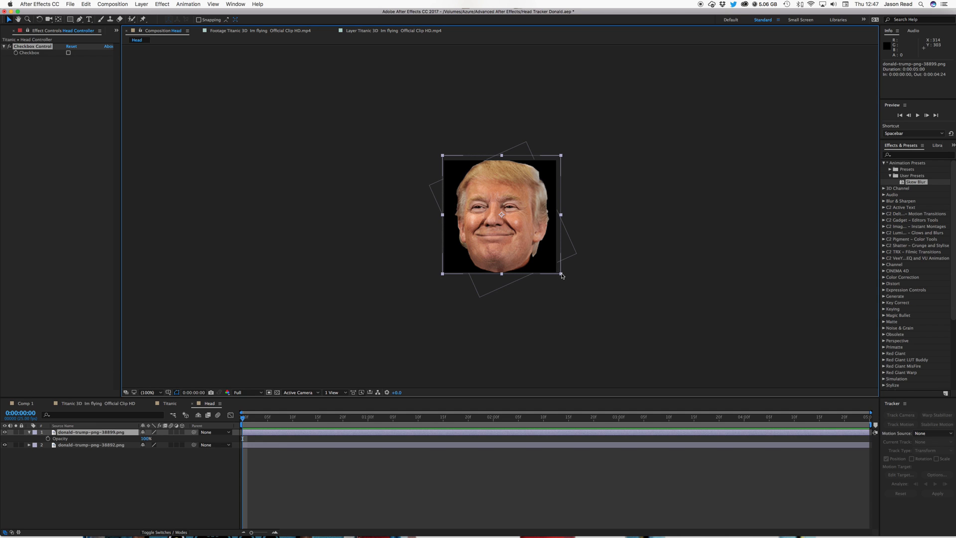
Scale the smiling-face head to about 72% and nudge it over the angry face
left_click_drag(560, 274, 556, 271)
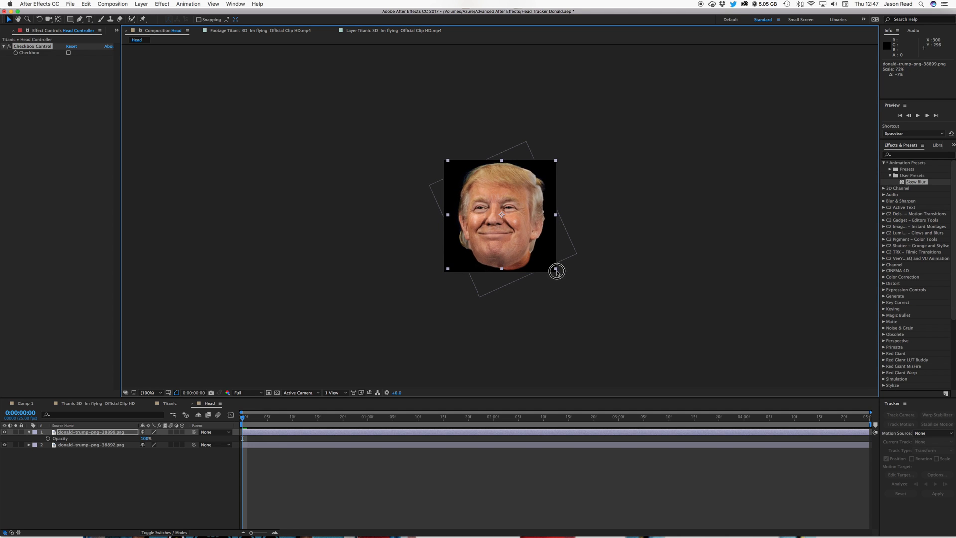
left_click_drag(557, 271, 532, 261)
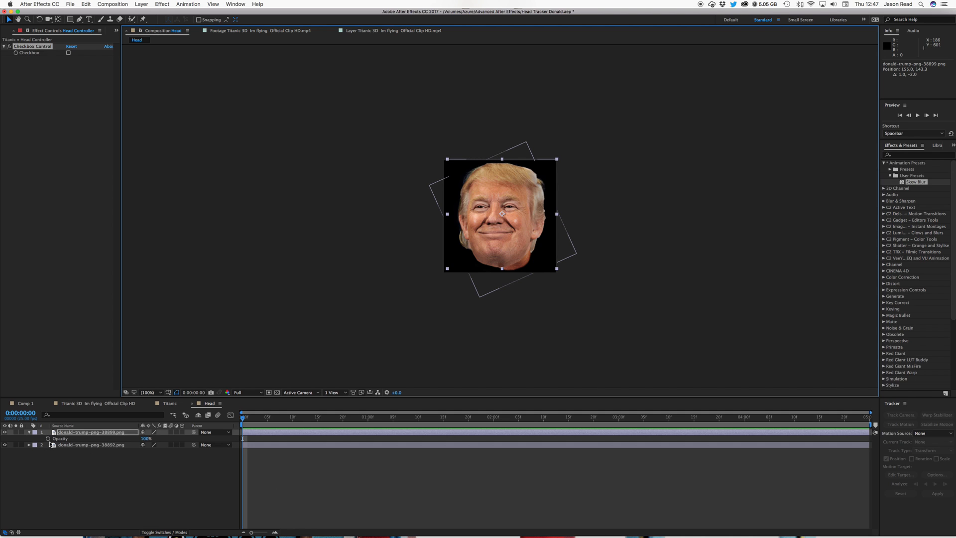
mouse_move(49, 439)
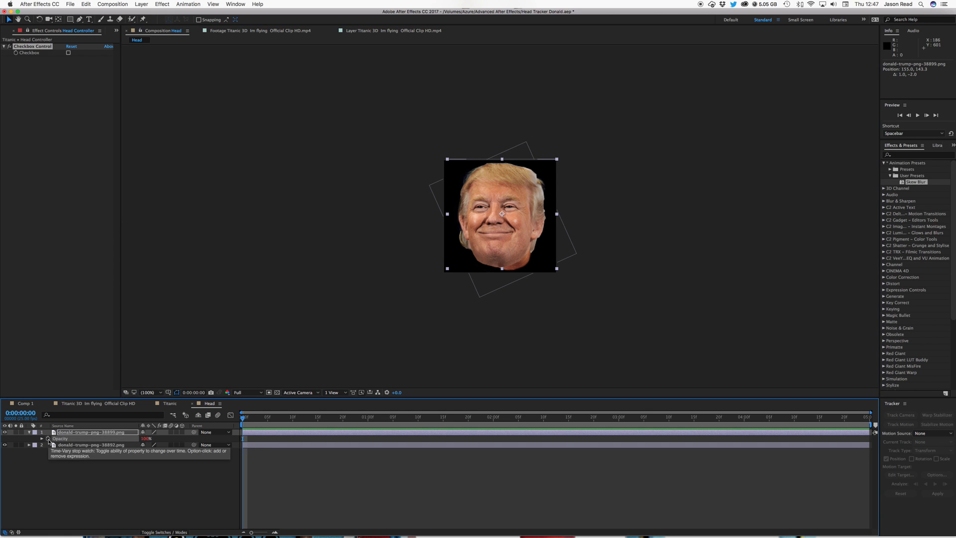
Give the top head's Opacity an expression: 100 if Checkbox == 1, else 0; tick the Checkbox
left_click(49, 437)
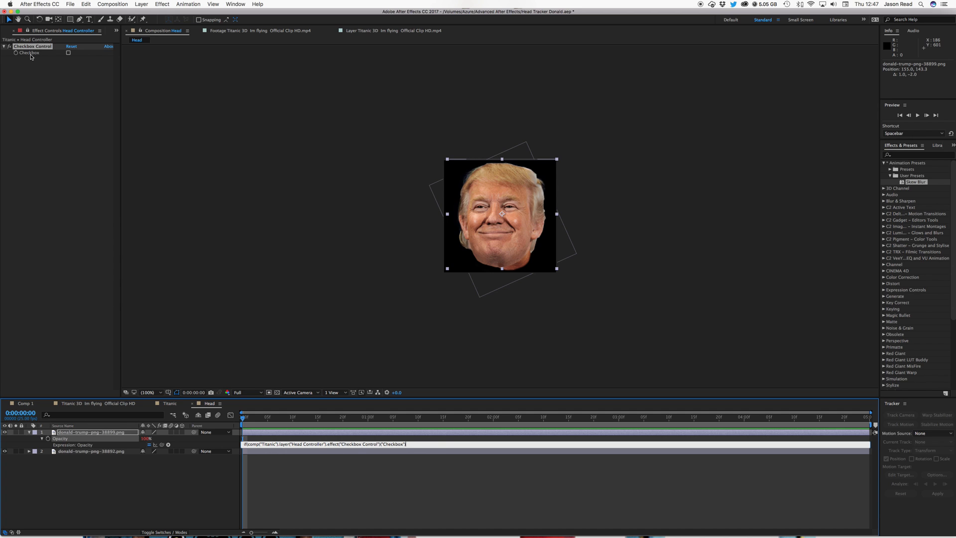
type("==")
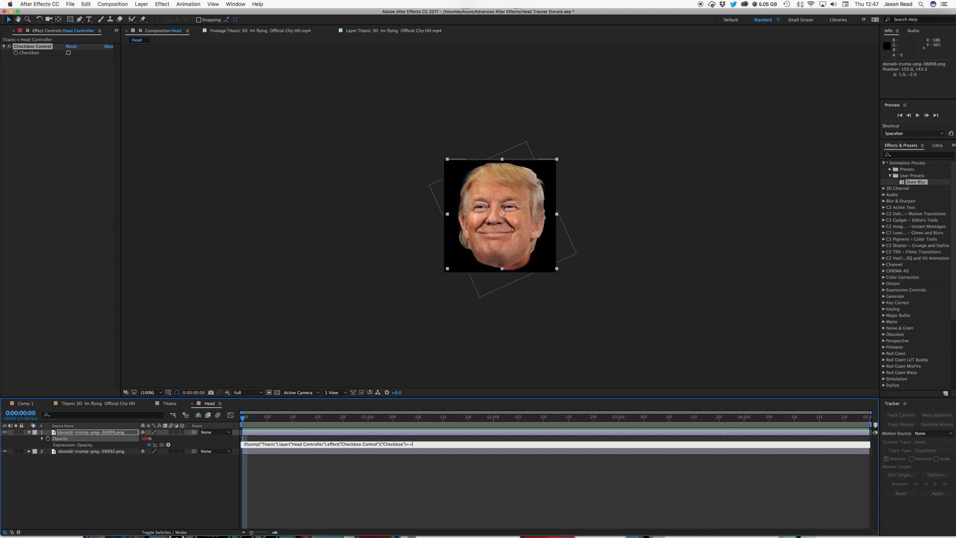
type("1)")
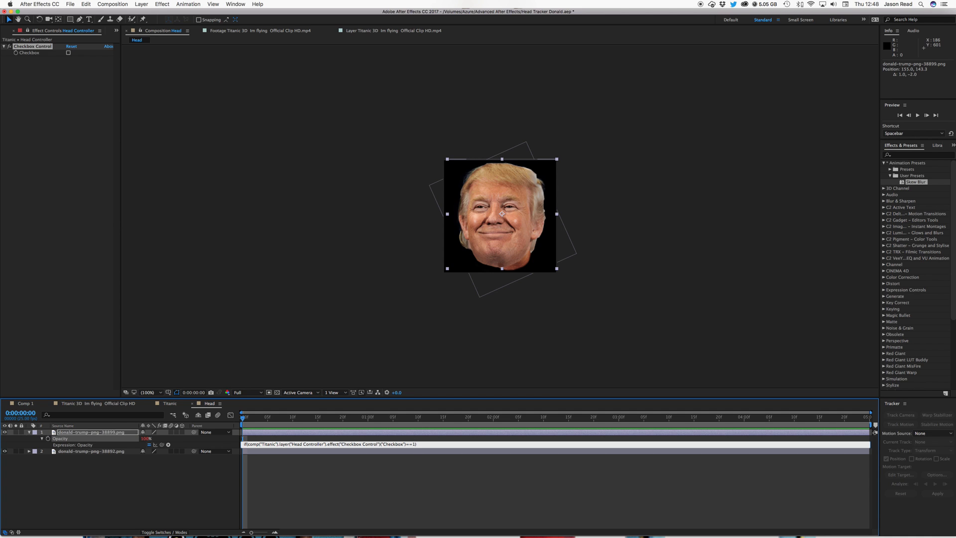
type("100")
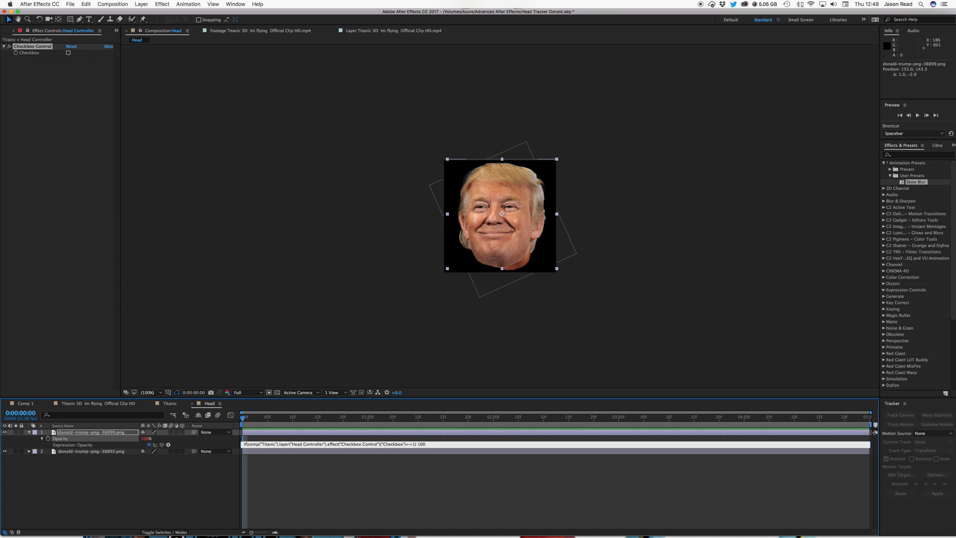
type("else 0")
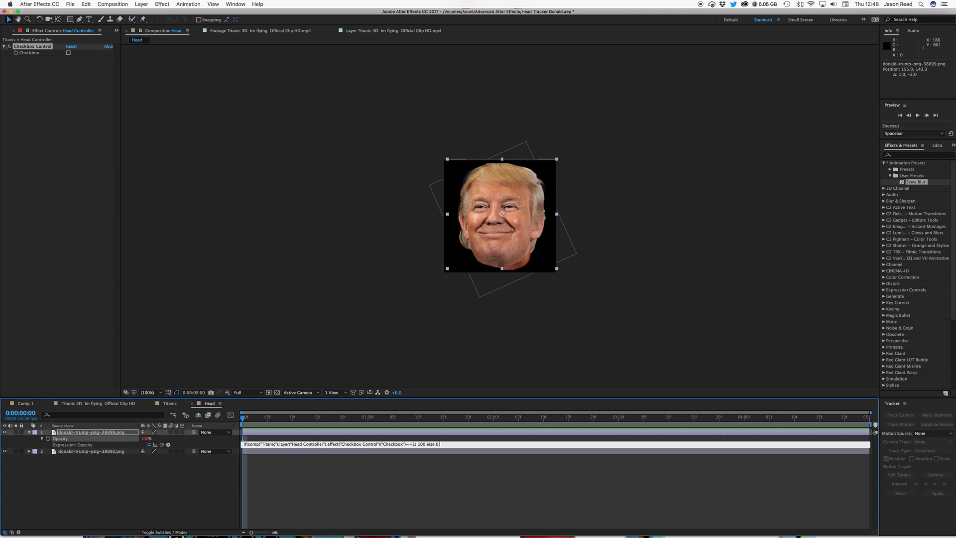
mouse_move(330, 473)
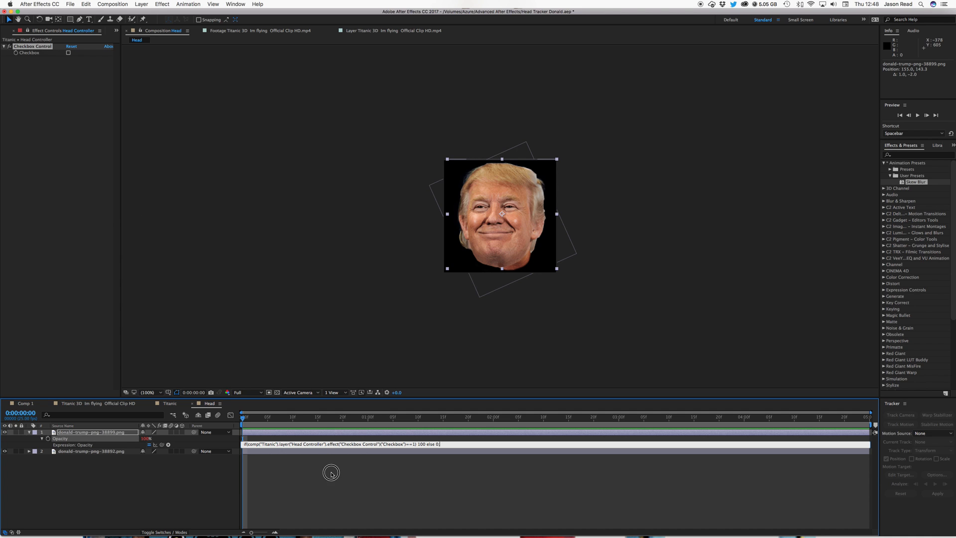
left_click(69, 54)
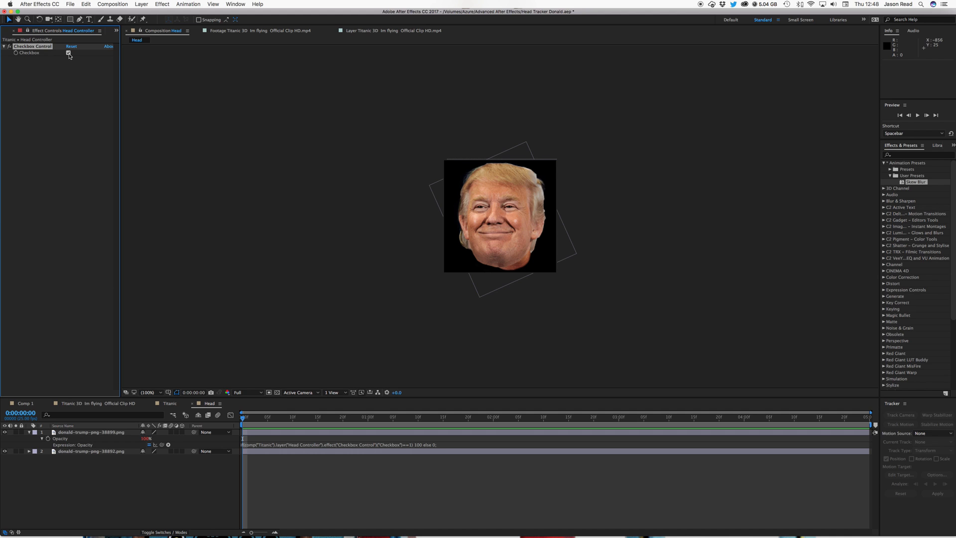
left_click(68, 53)
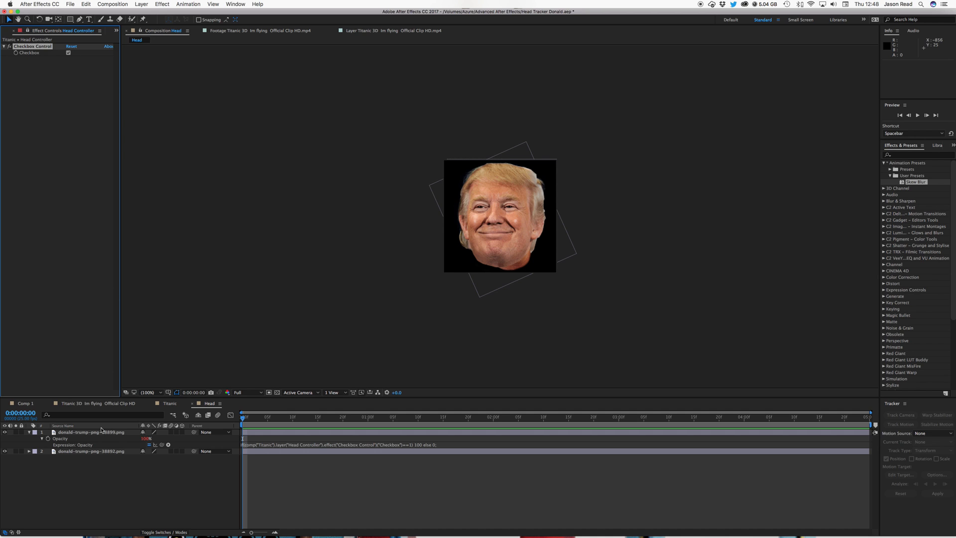
Copy only the Opacity expression from the smiling-face layer
right_click(60, 437)
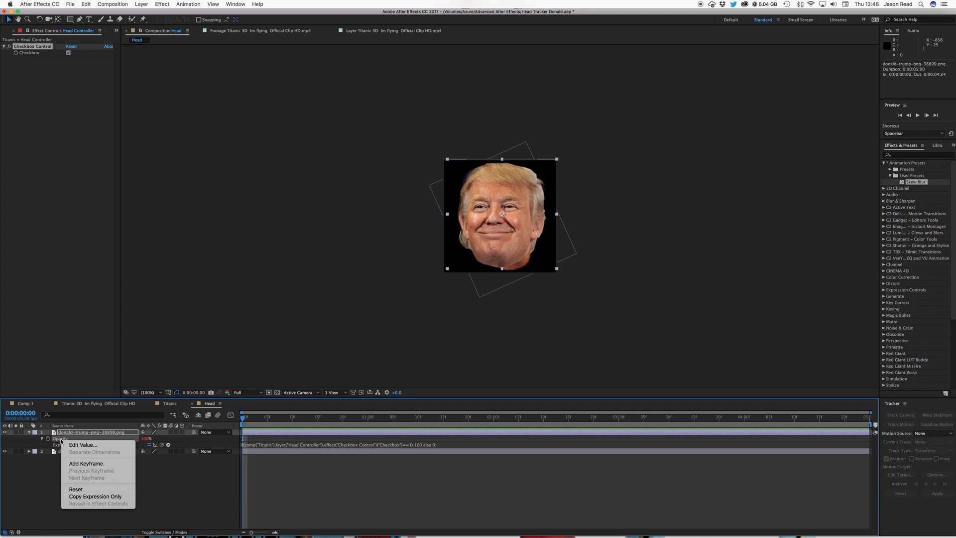
mouse_move(95, 496)
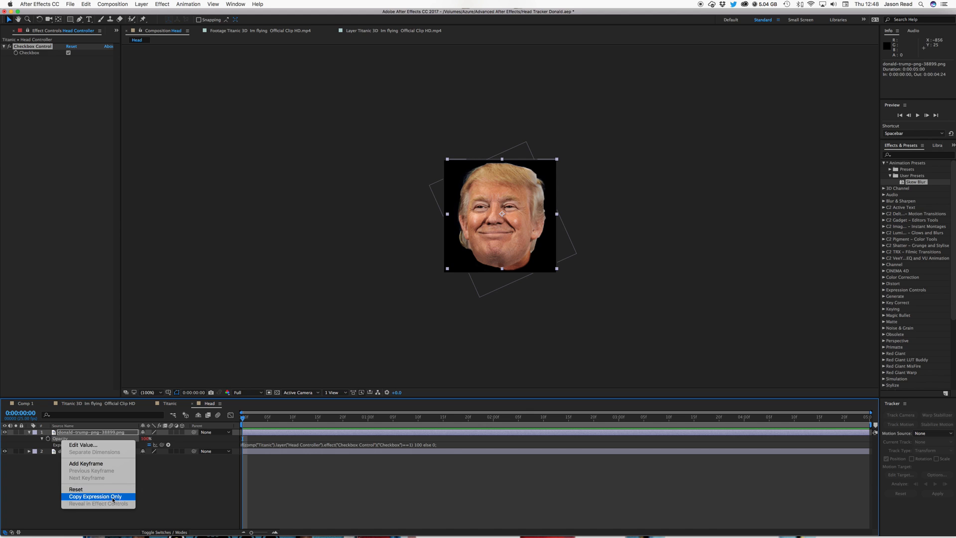
left_click(94, 497)
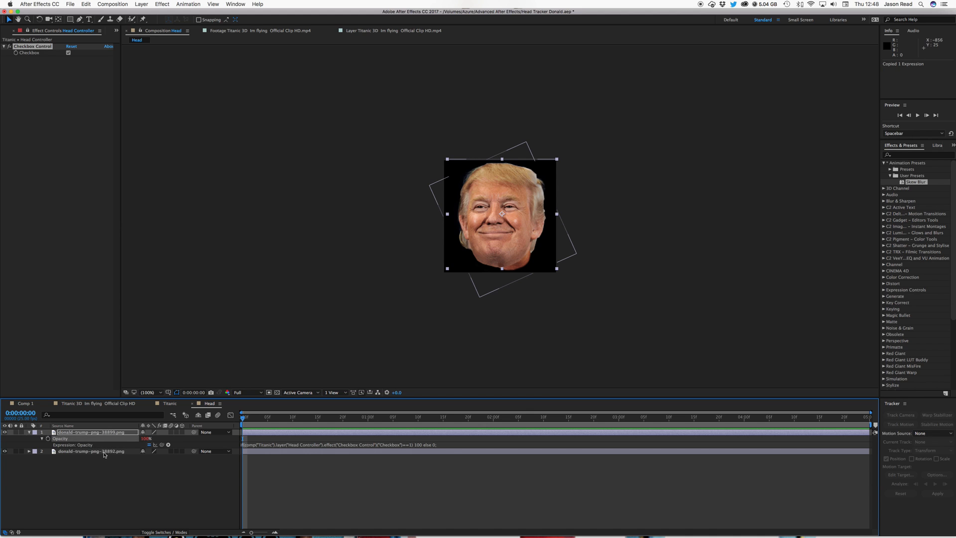
Paste the expression onto the angry-face layer with 0 and 100 swapped, then untick the Checkbox
left_click(91, 452)
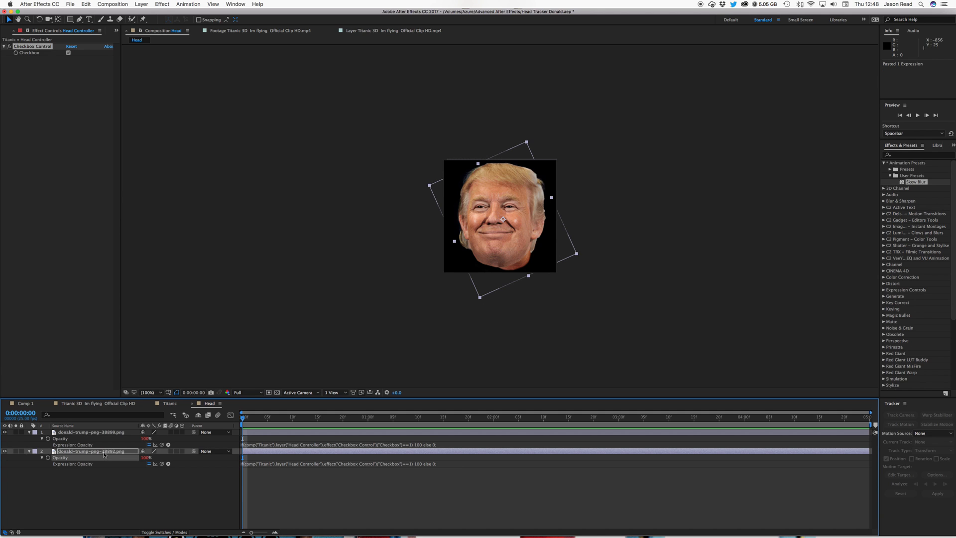
left_click(423, 464)
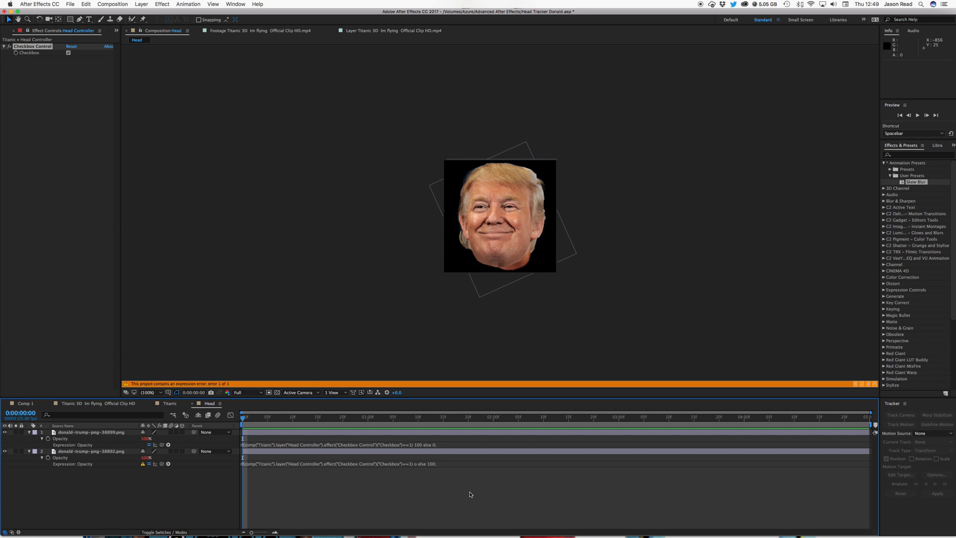
left_click(340, 464)
type("0")
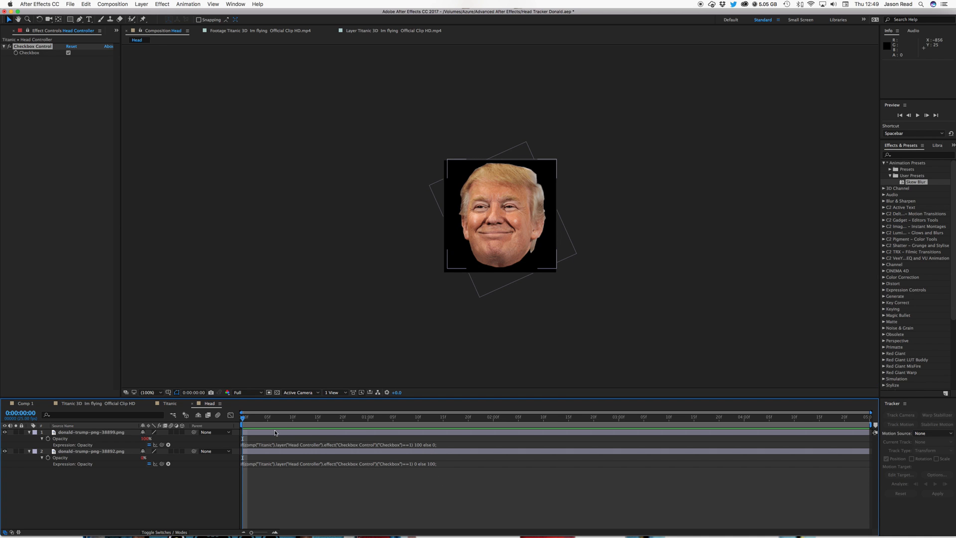
left_click(69, 52)
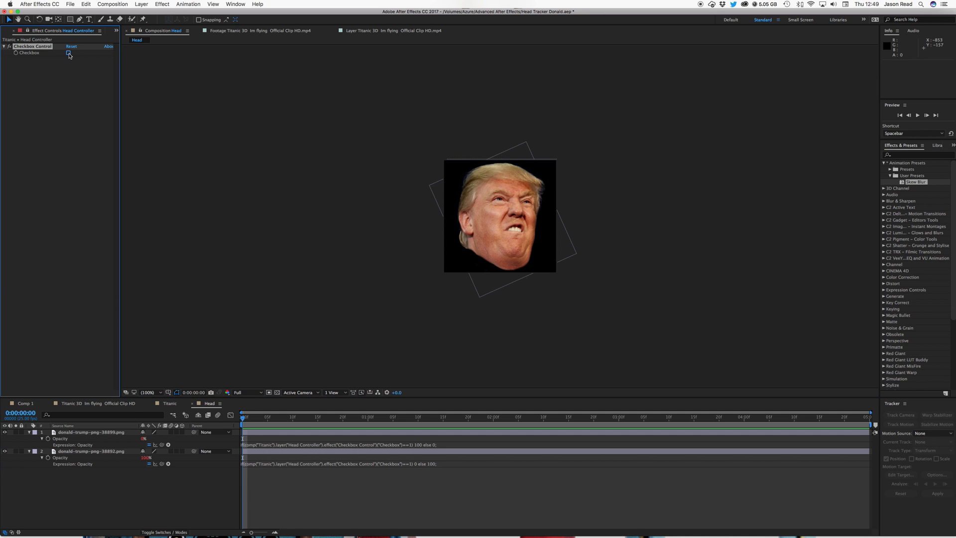
left_click(69, 52)
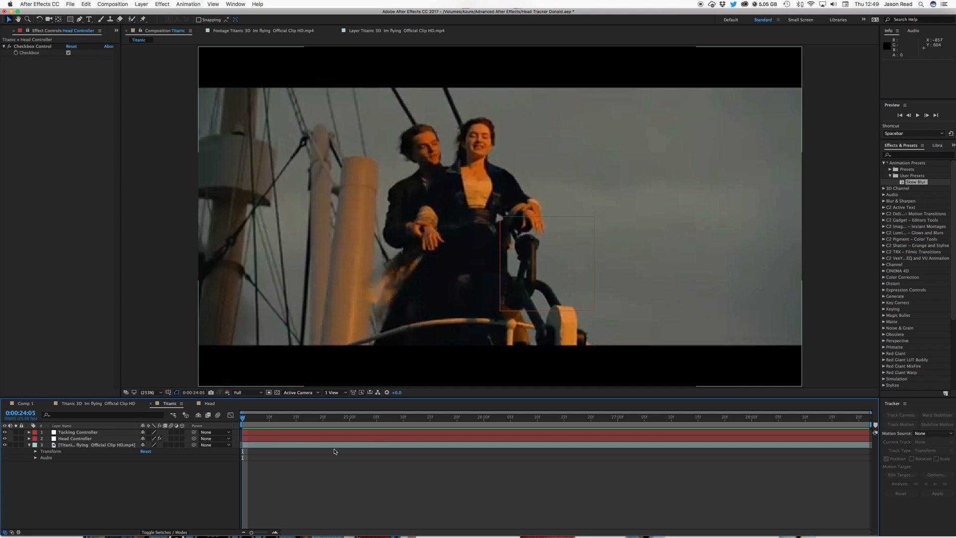
mouse_move(365, 445)
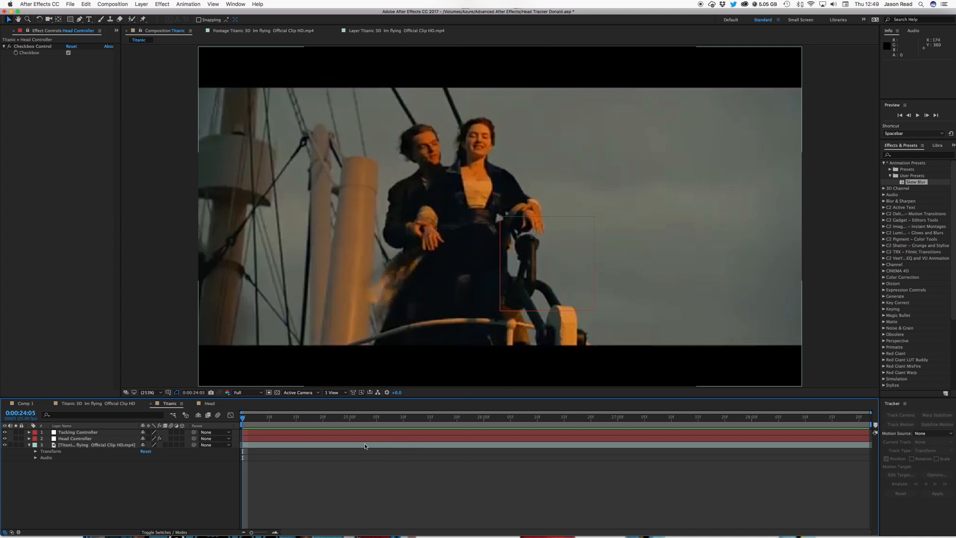
Start a motion track on the Titanic clip with the track point boxed around the woman's face
right_click(92, 444)
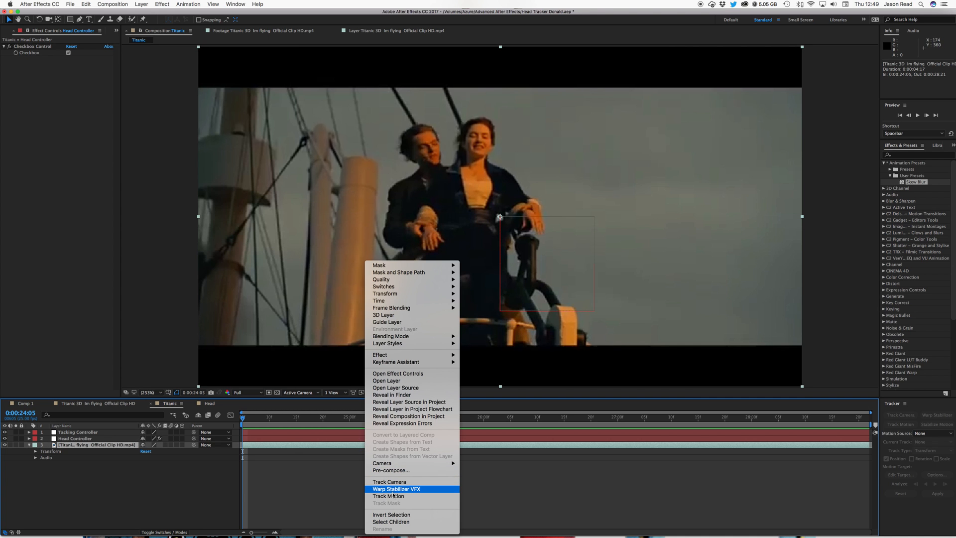
left_click(388, 496)
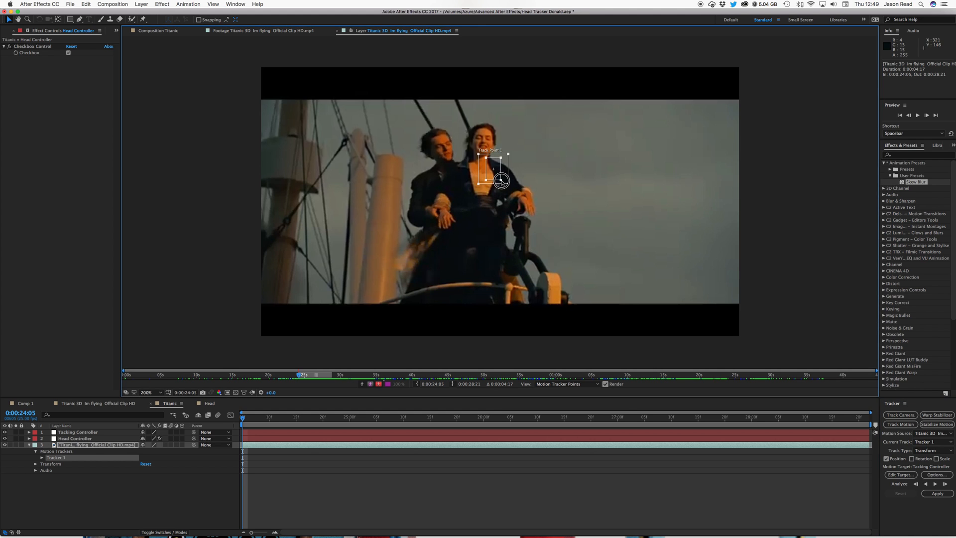
left_click_drag(494, 171, 482, 145)
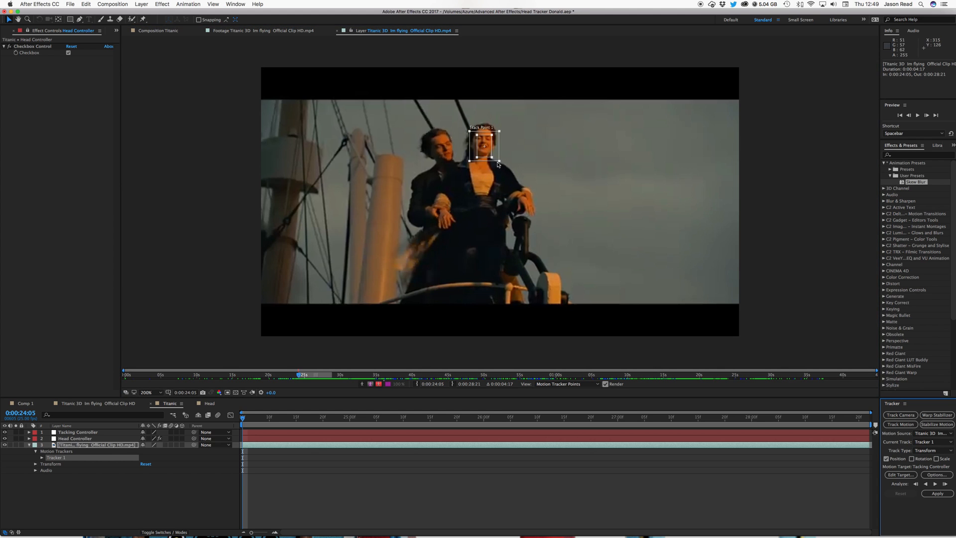
left_click_drag(483, 145, 492, 157)
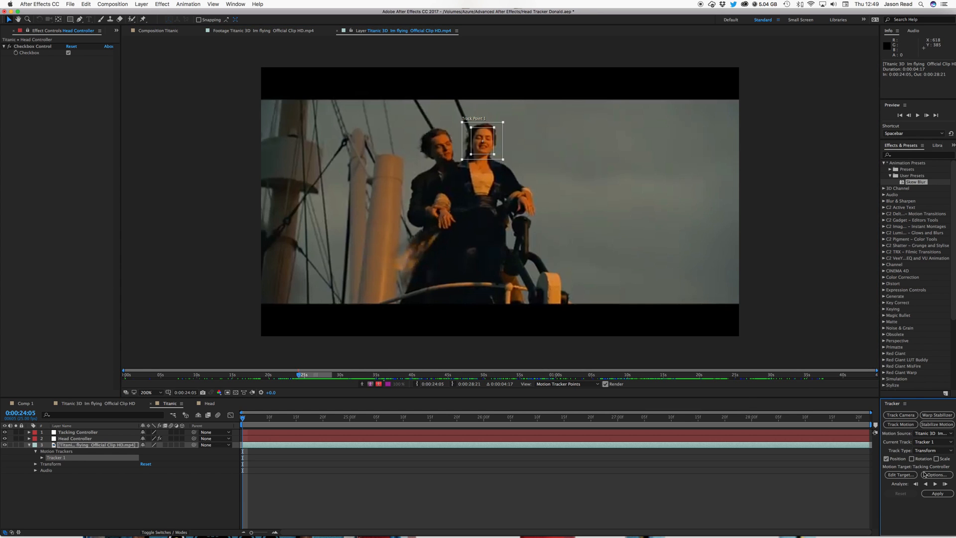
Set Tracking Controller as the tracker's target and apply the motion in X and Y
left_click(934, 483)
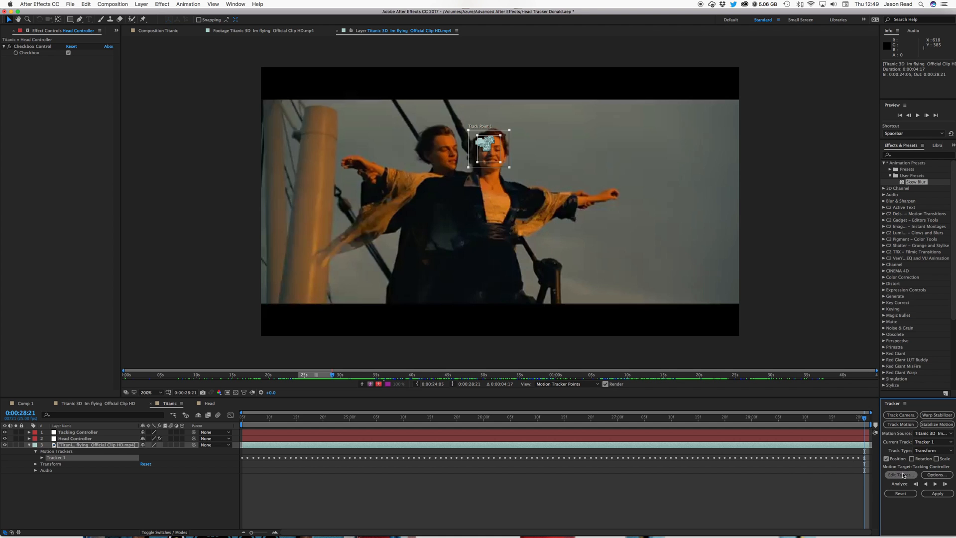
left_click(900, 474)
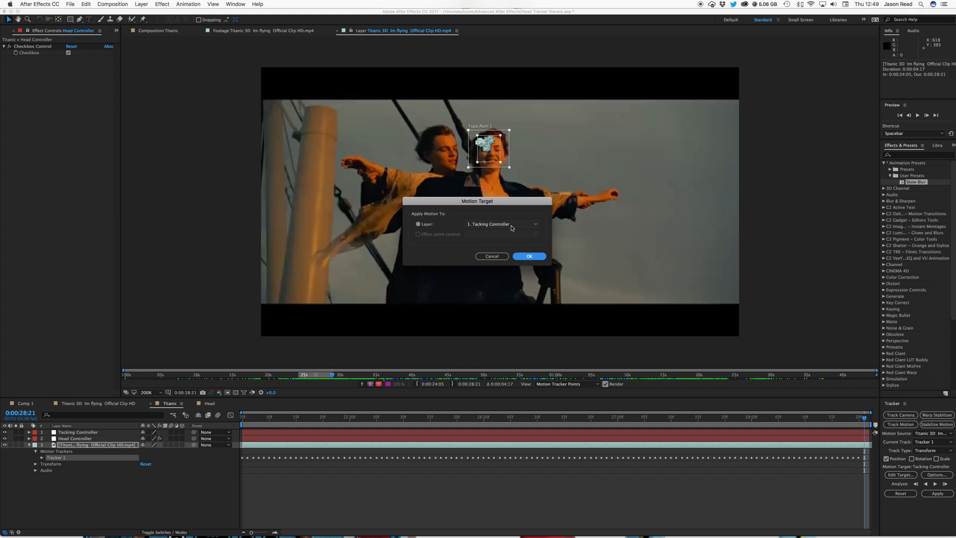
left_click(529, 256)
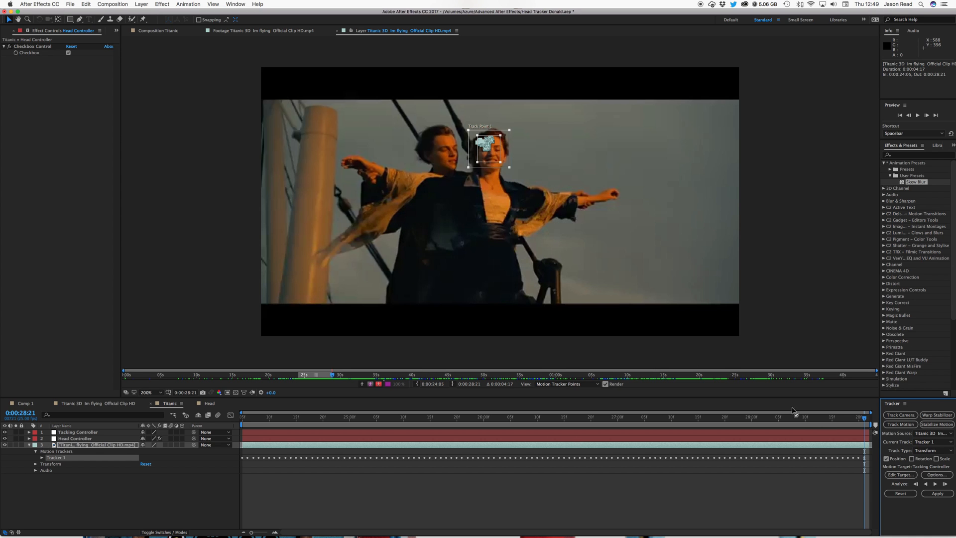
left_click(937, 493)
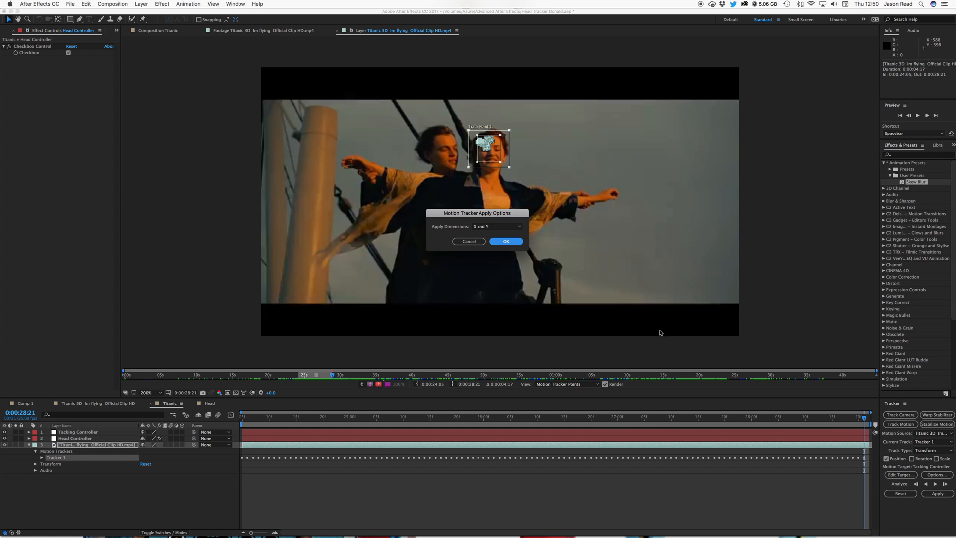
left_click(506, 241)
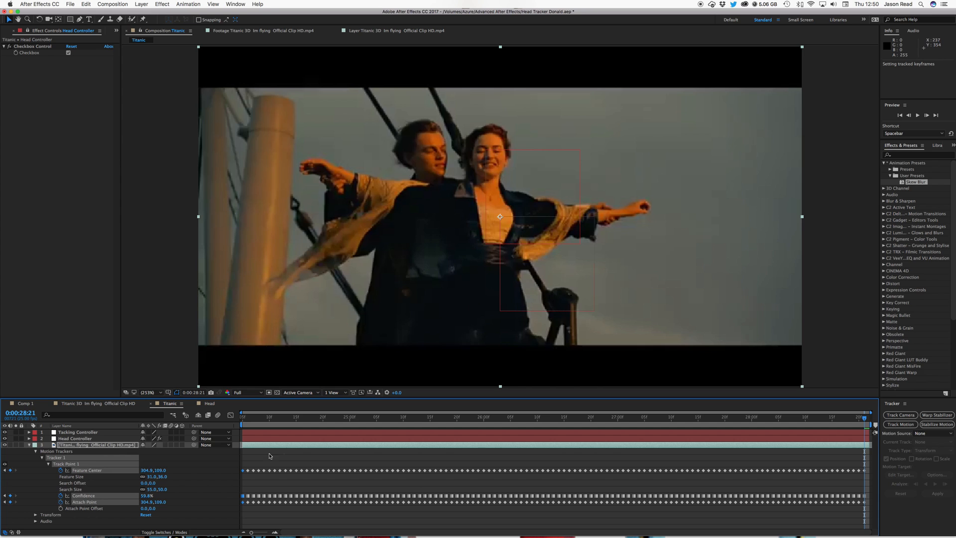
Add the Head image to the Titanic comp, scaled to 30% over the woman's face
left_click(35, 451)
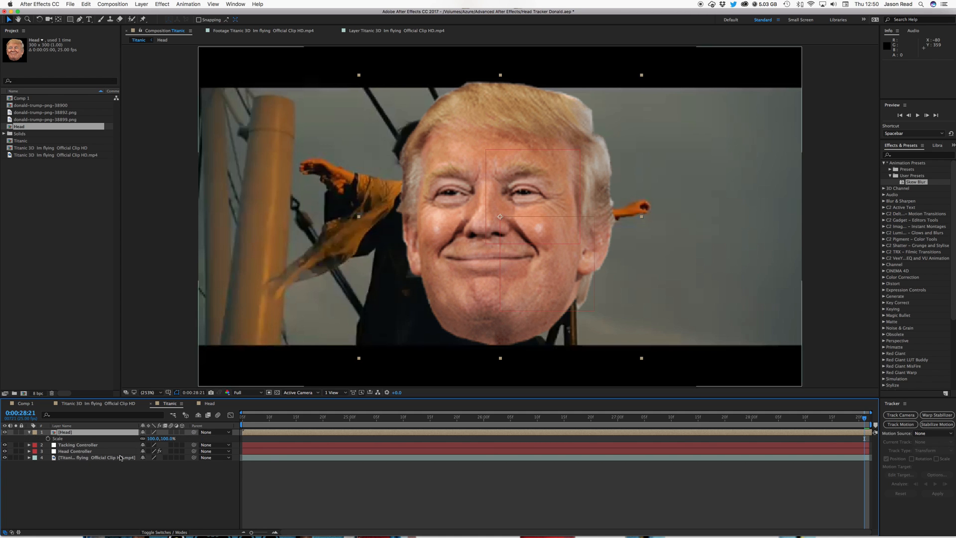
left_click_drag(162, 437, 128, 445)
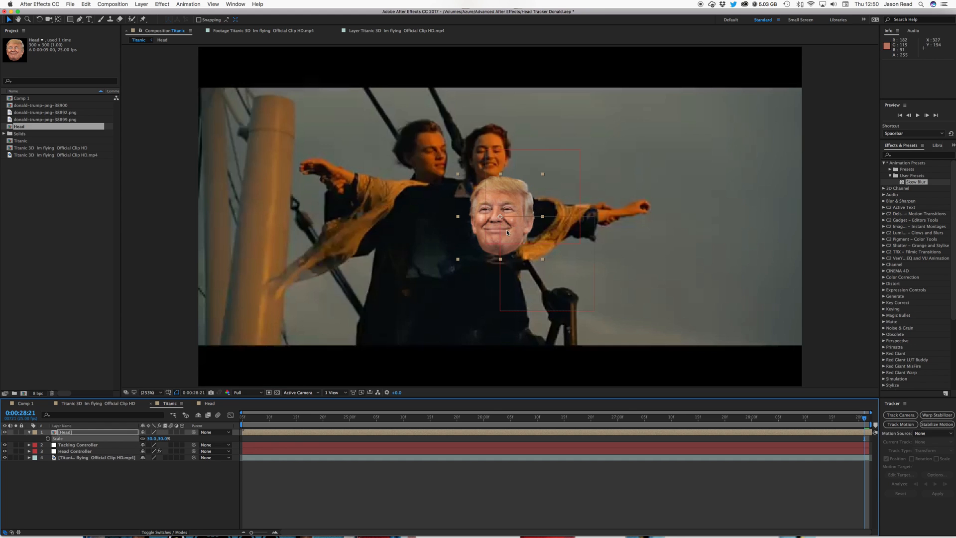
left_click_drag(500, 217, 492, 165)
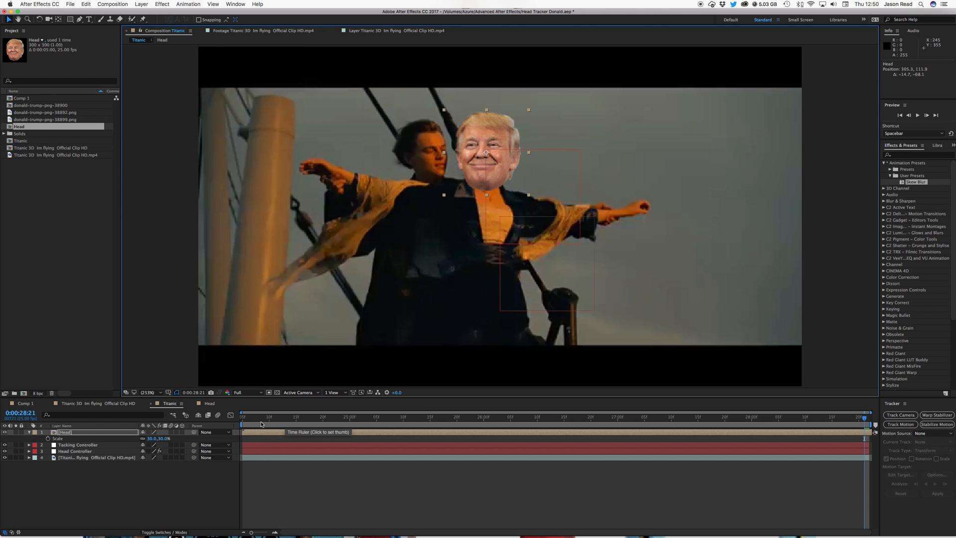
Reposition Head onto her face at the clip start and parent it to Tracking Controller
left_click(243, 417)
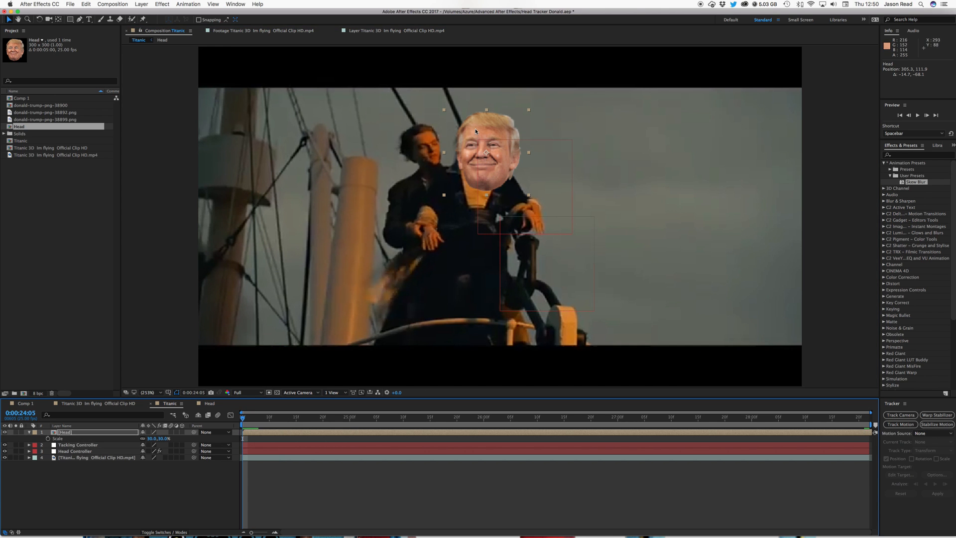
left_click_drag(476, 133, 464, 117)
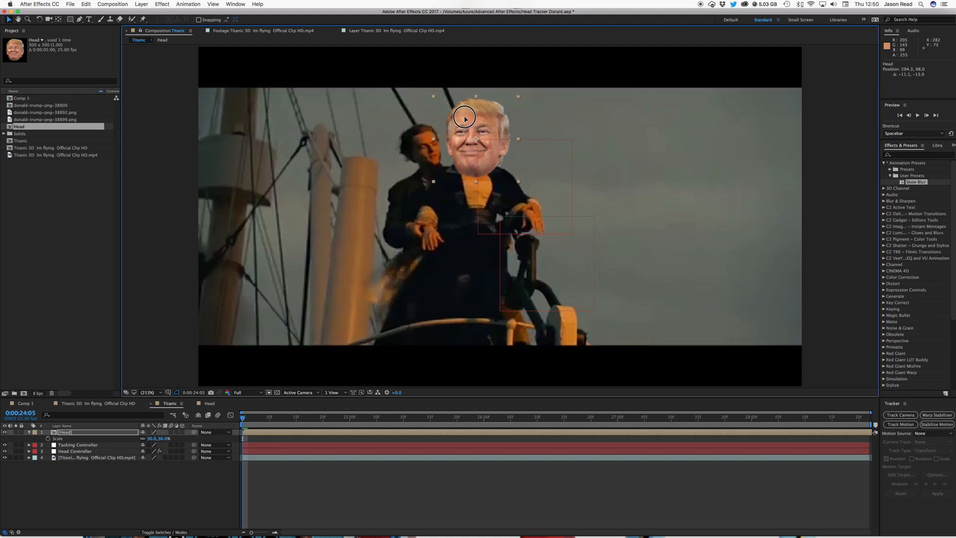
left_click_drag(463, 117, 472, 142)
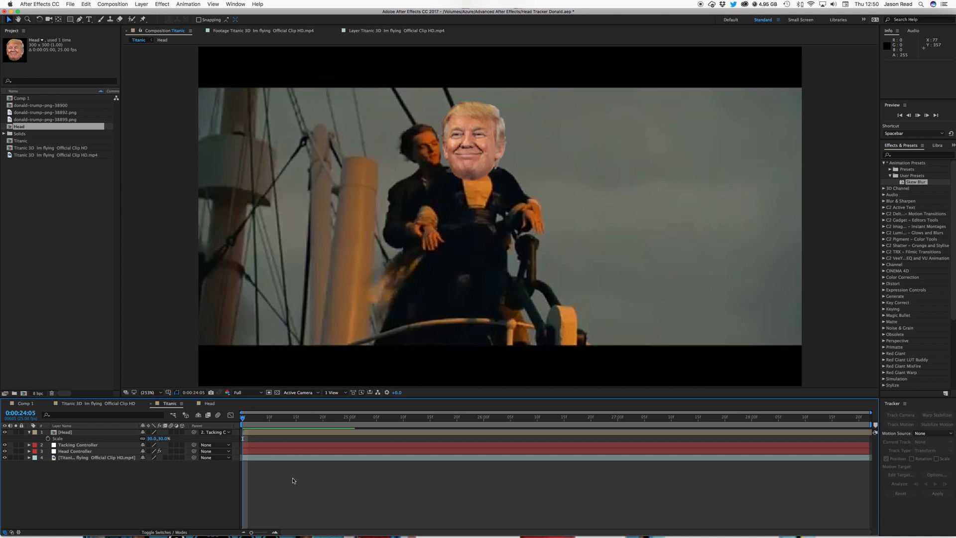
key("Space")
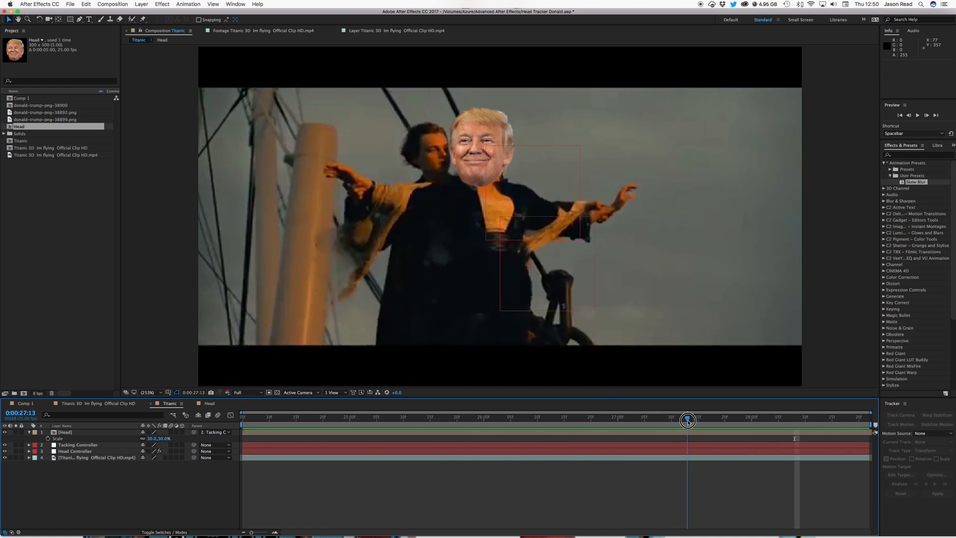
left_click_drag(687, 421, 798, 425)
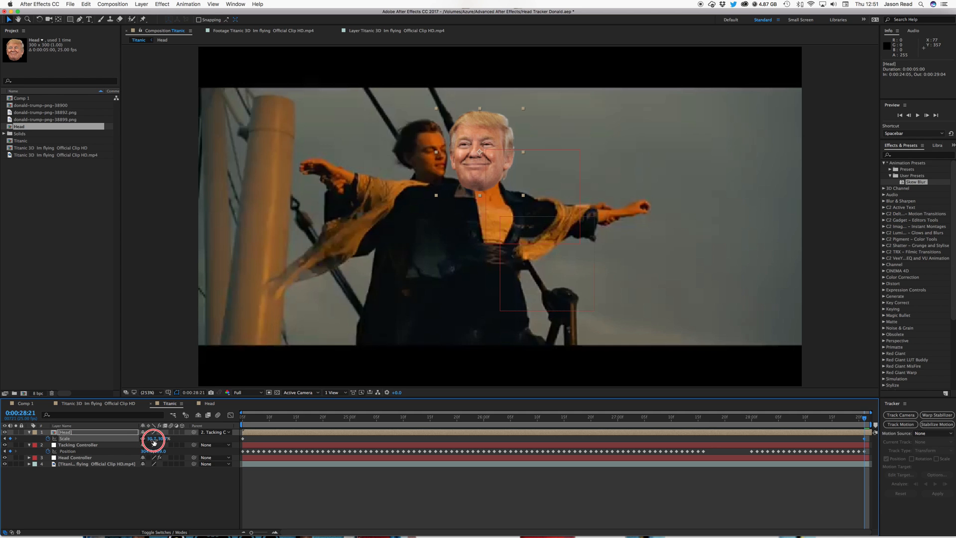
left_click_drag(153, 439, 166, 439)
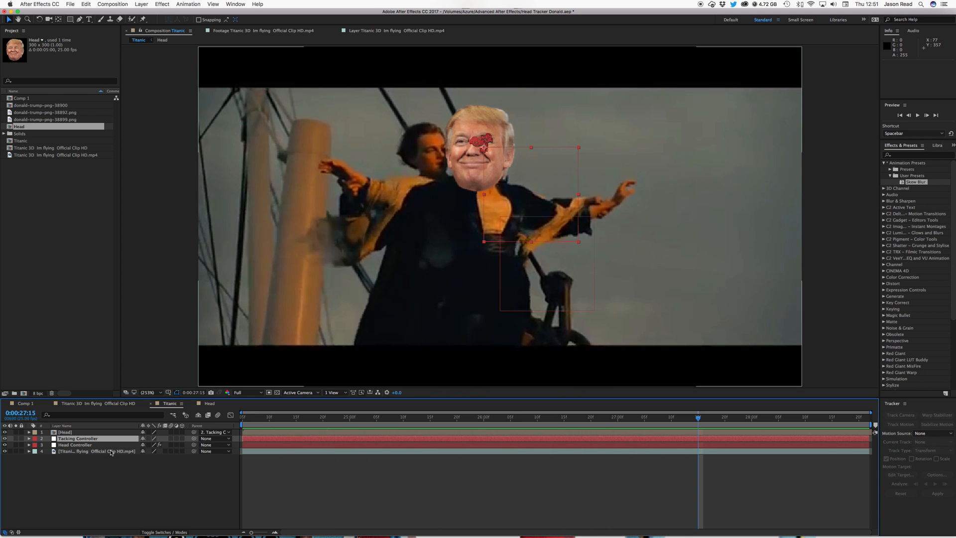
Select the Head Controller null layer in the Titanic timeline
left_click(74, 444)
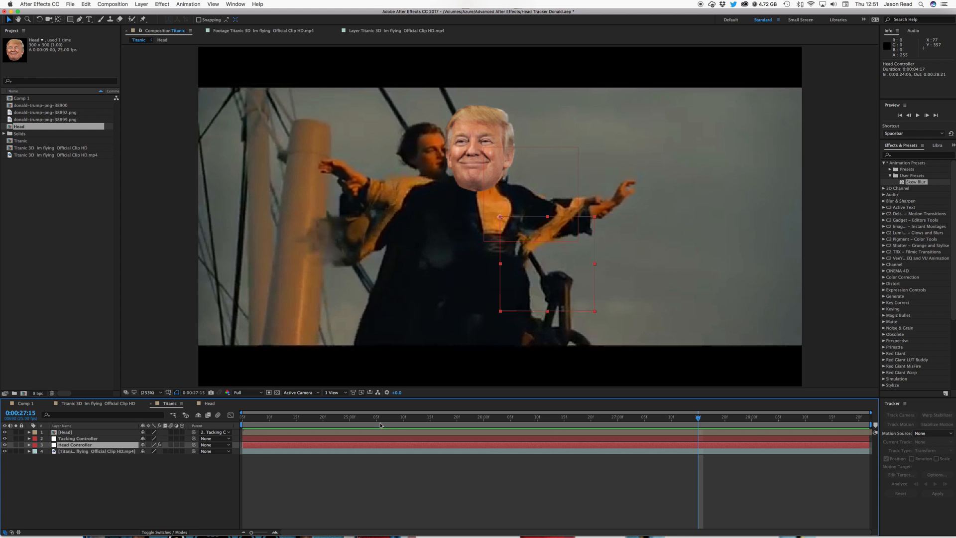
mouse_move(46, 443)
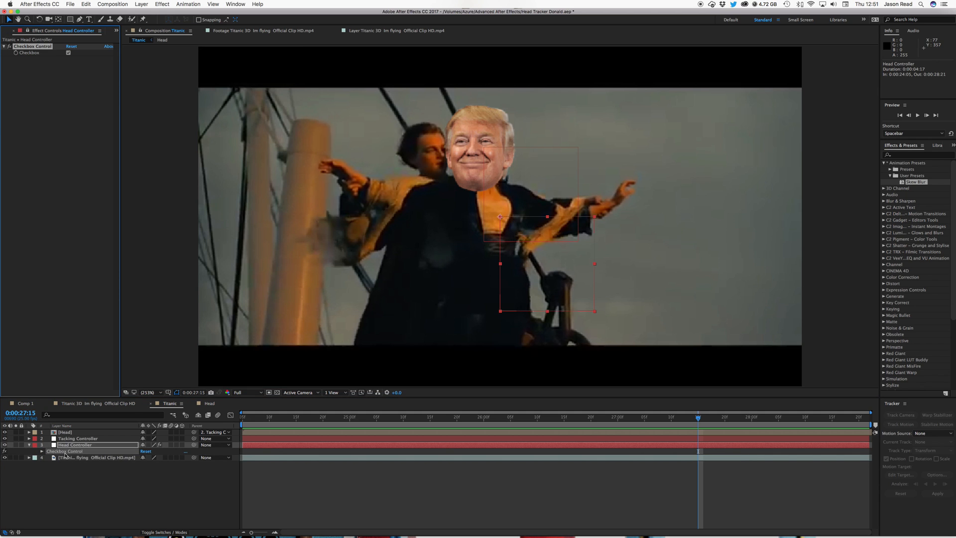
mouse_move(36, 44)
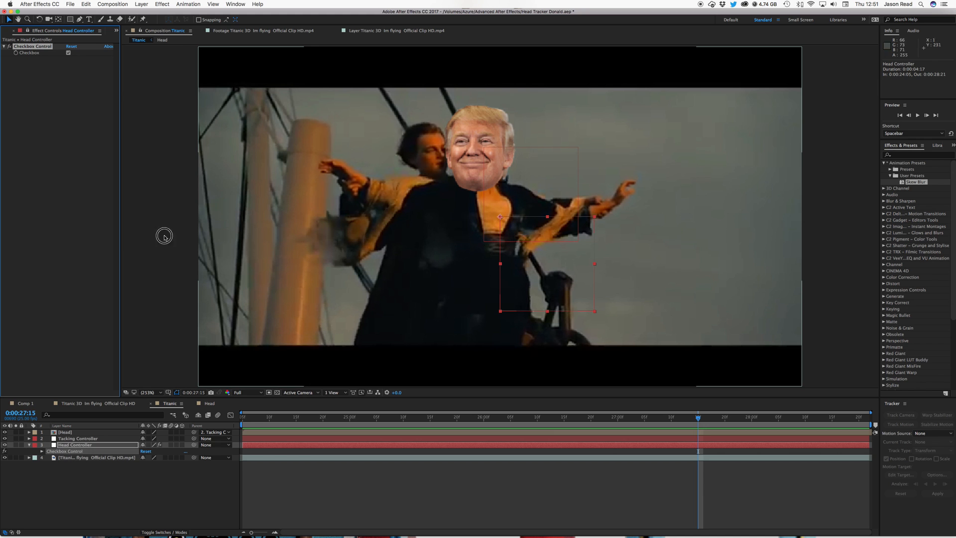
mouse_move(28, 36)
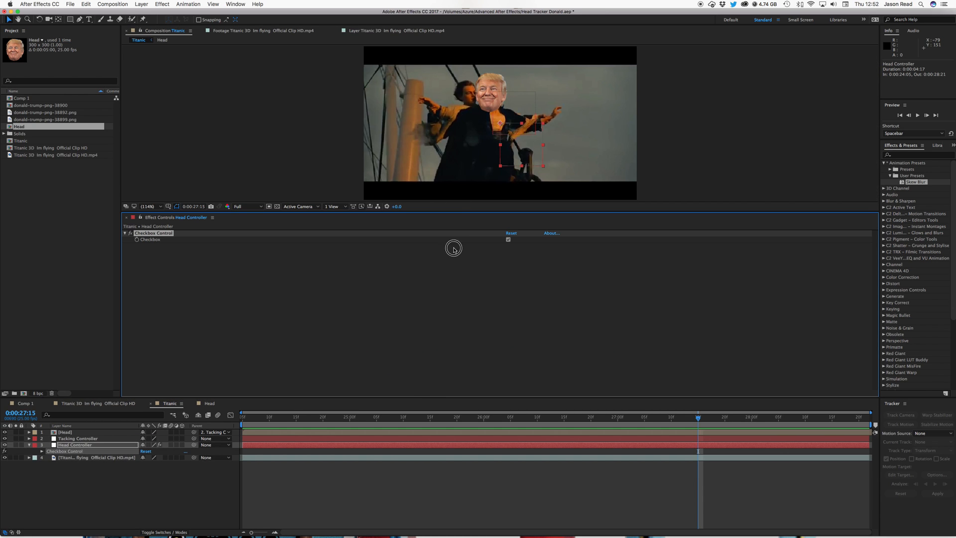
mouse_move(457, 215)
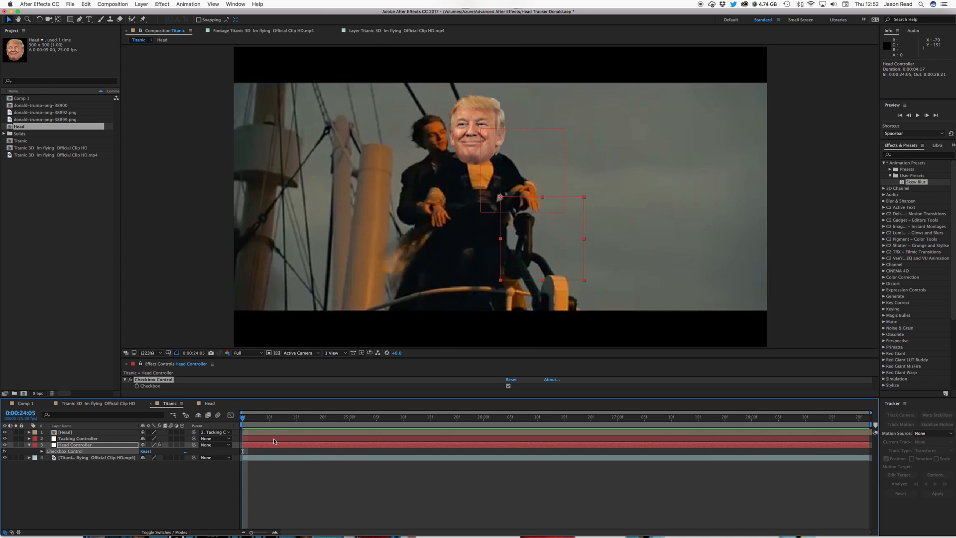
Turn Checkbox off, keyframe it at two times, and play back the head swap
left_click(508, 386)
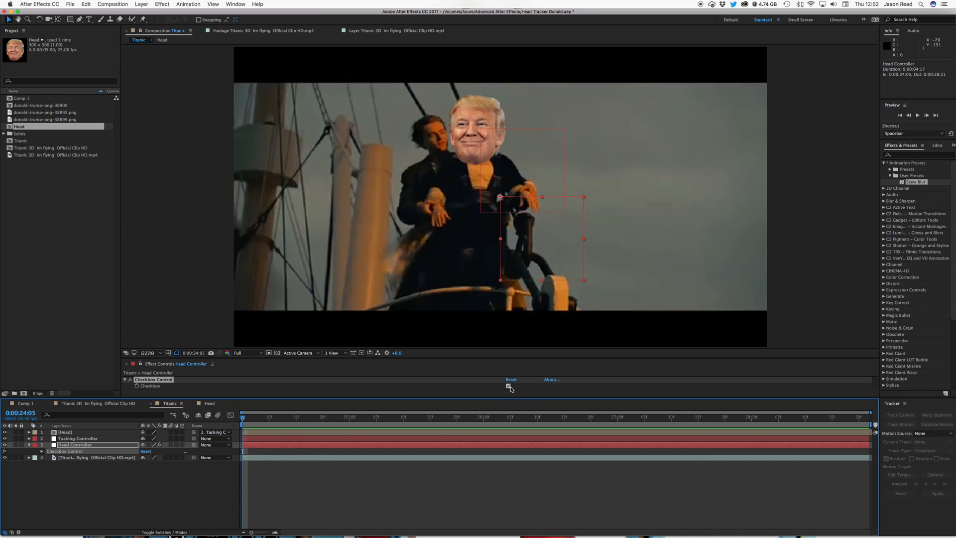
left_click(508, 385)
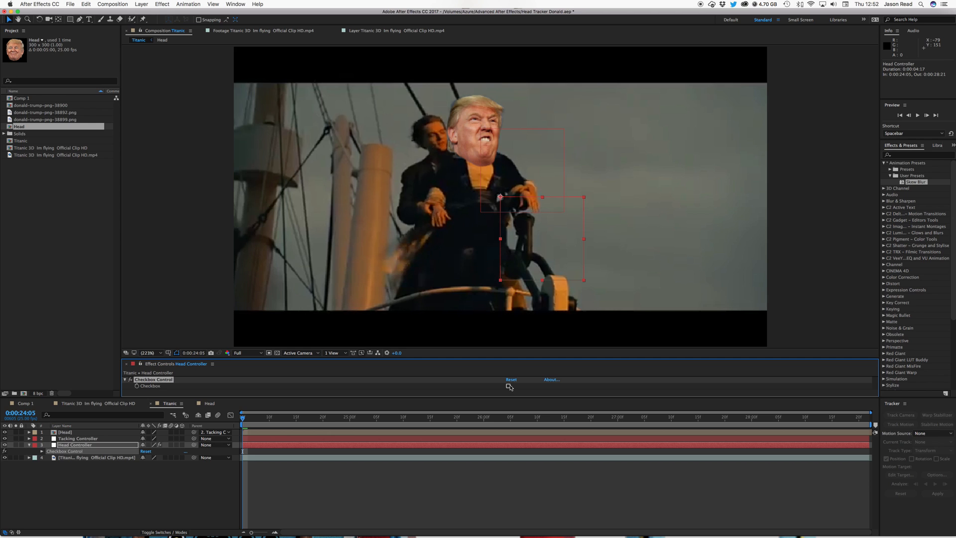
left_click(508, 386)
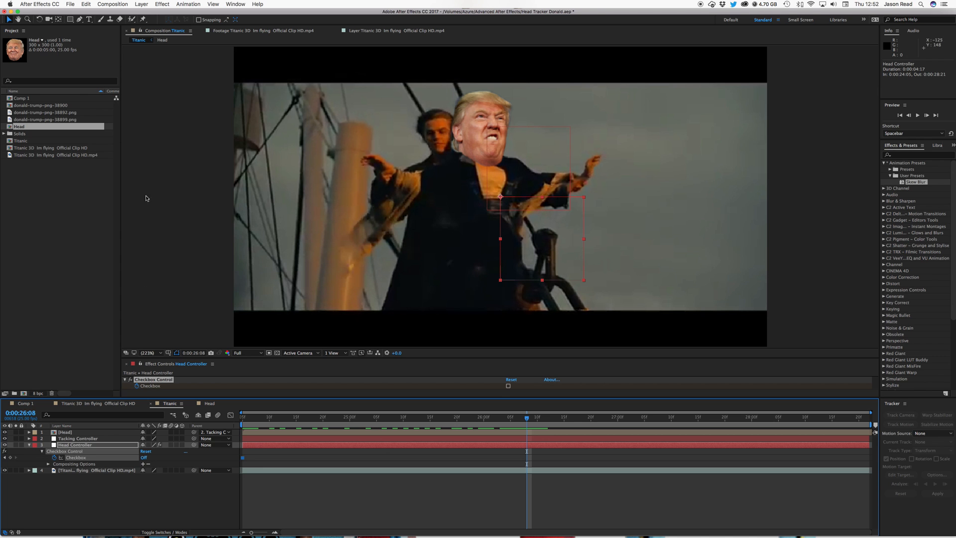
left_click(508, 386)
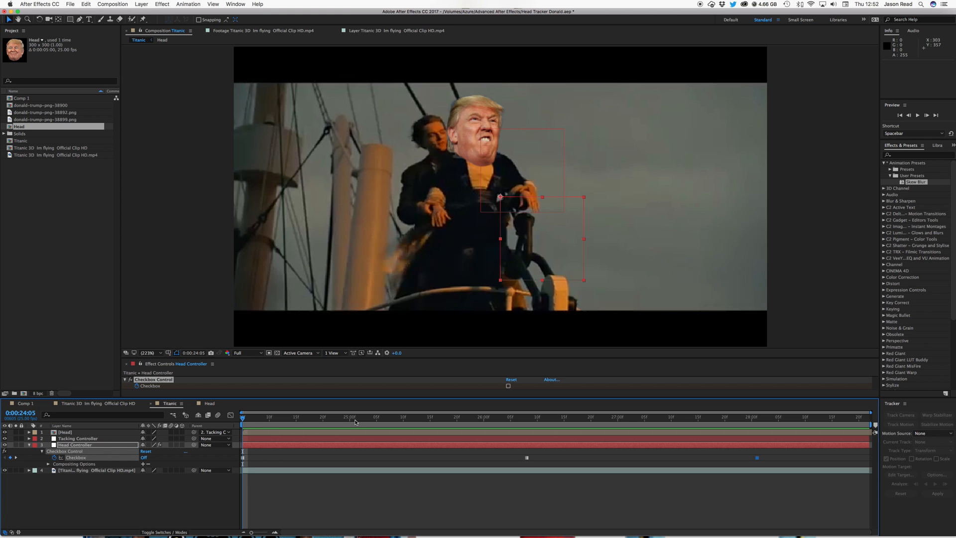
mouse_move(360, 417)
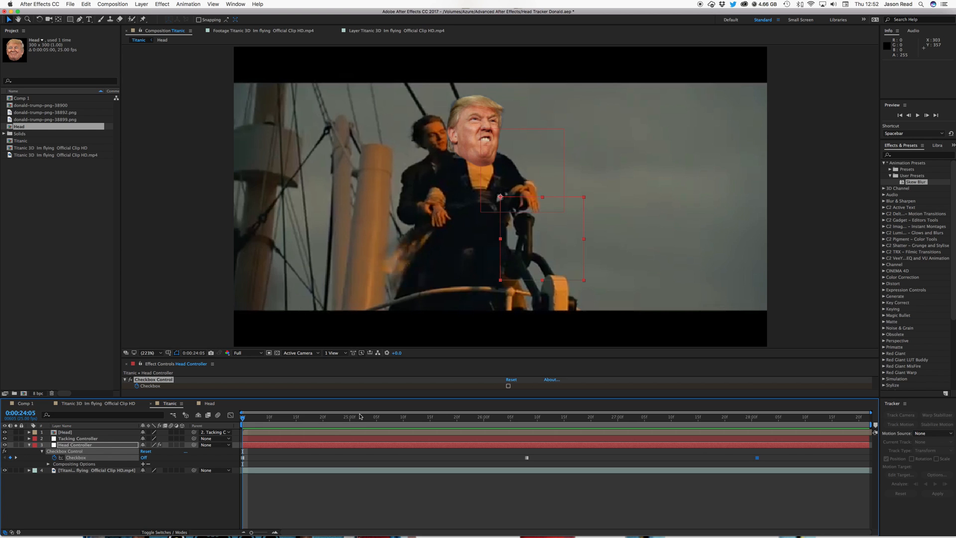
key("space")
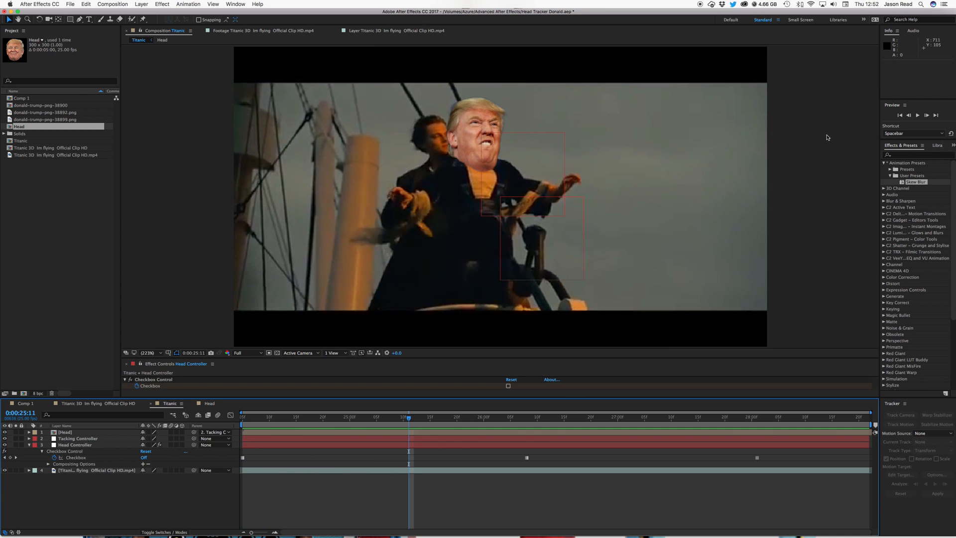
mouse_move(821, 134)
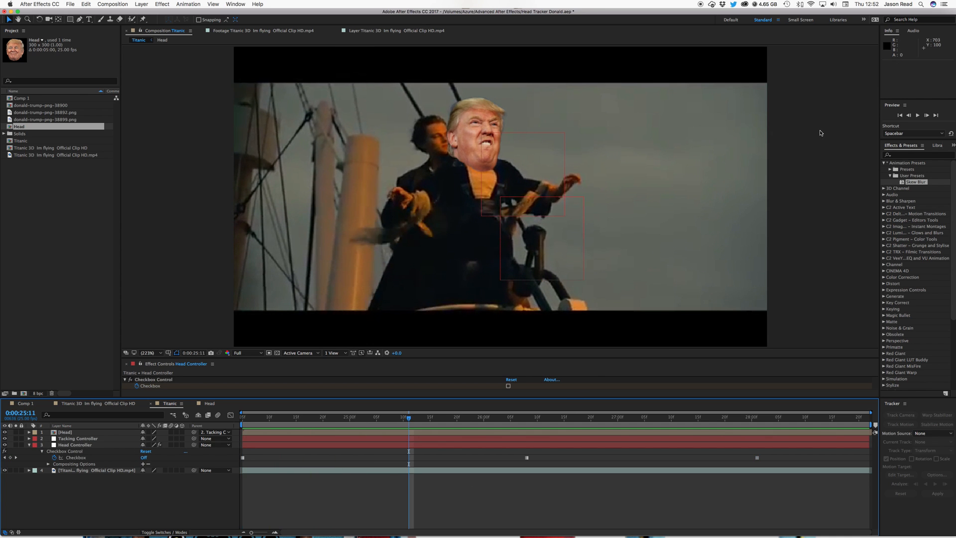